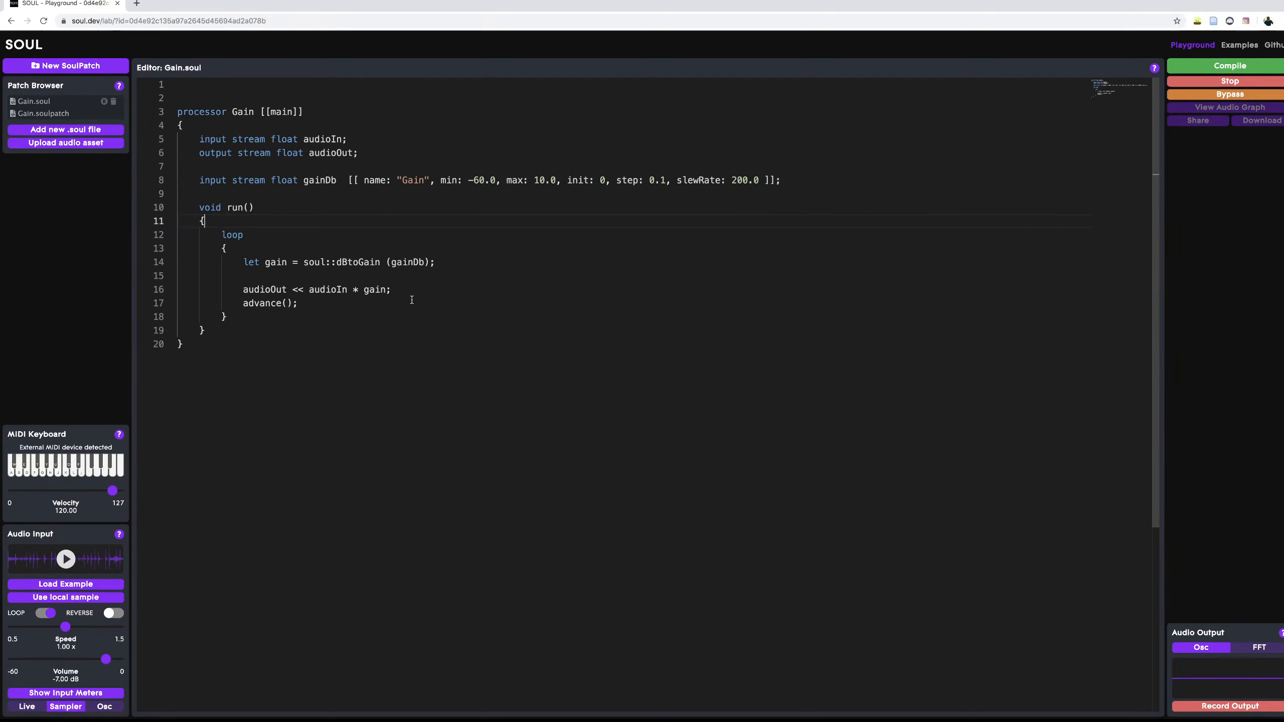
mouse_move(394, 330)
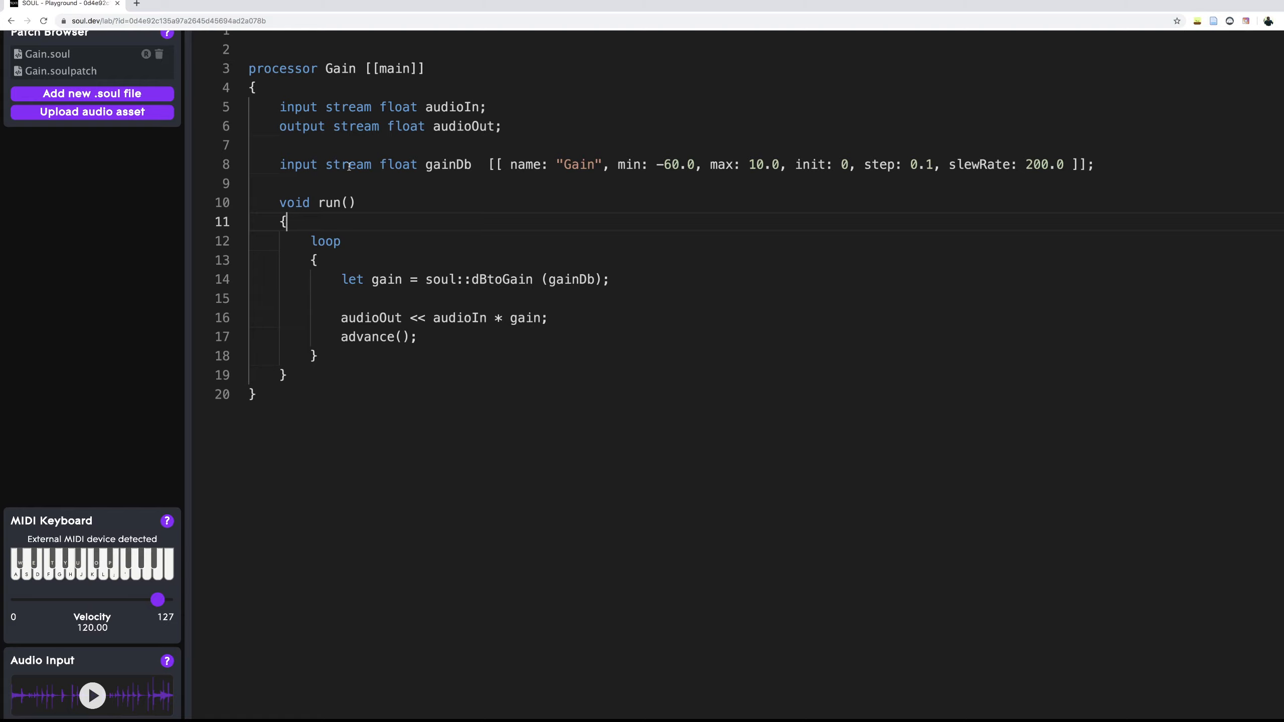
- Write an empty 'graph TutorialGraph { }' block on line 1 above the Gain processor
double_click(347, 164)
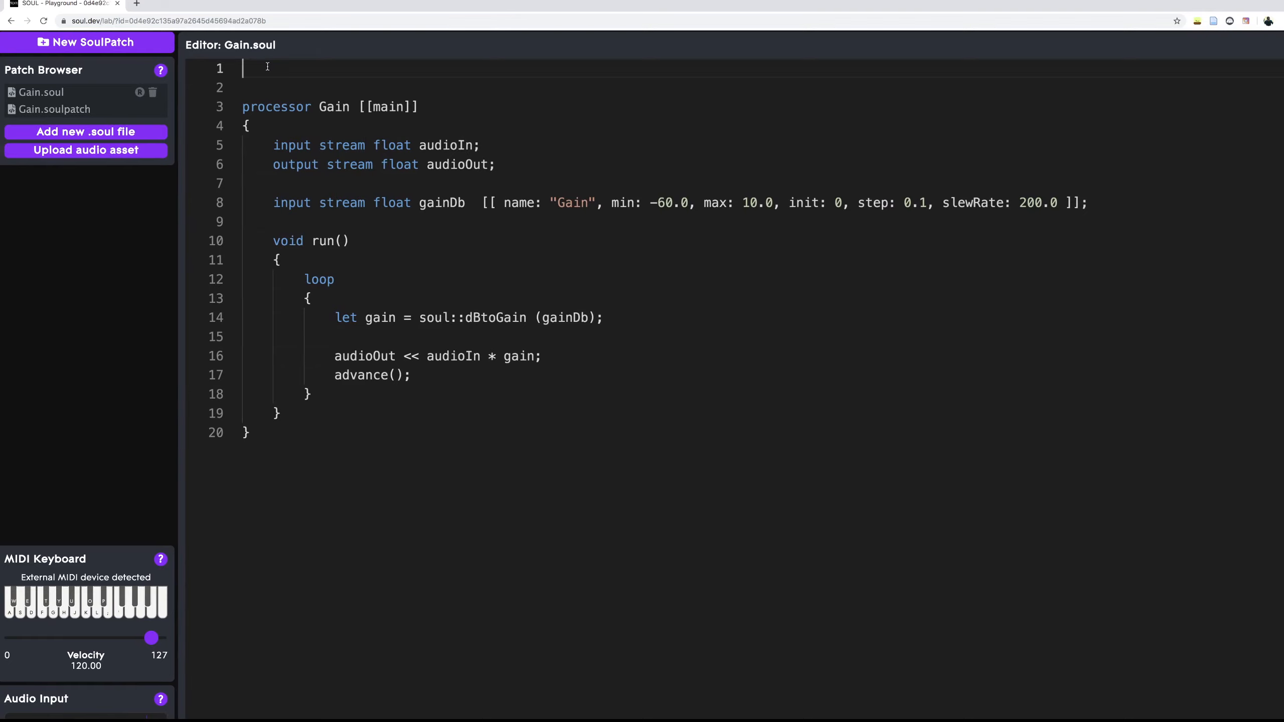
type("graph")
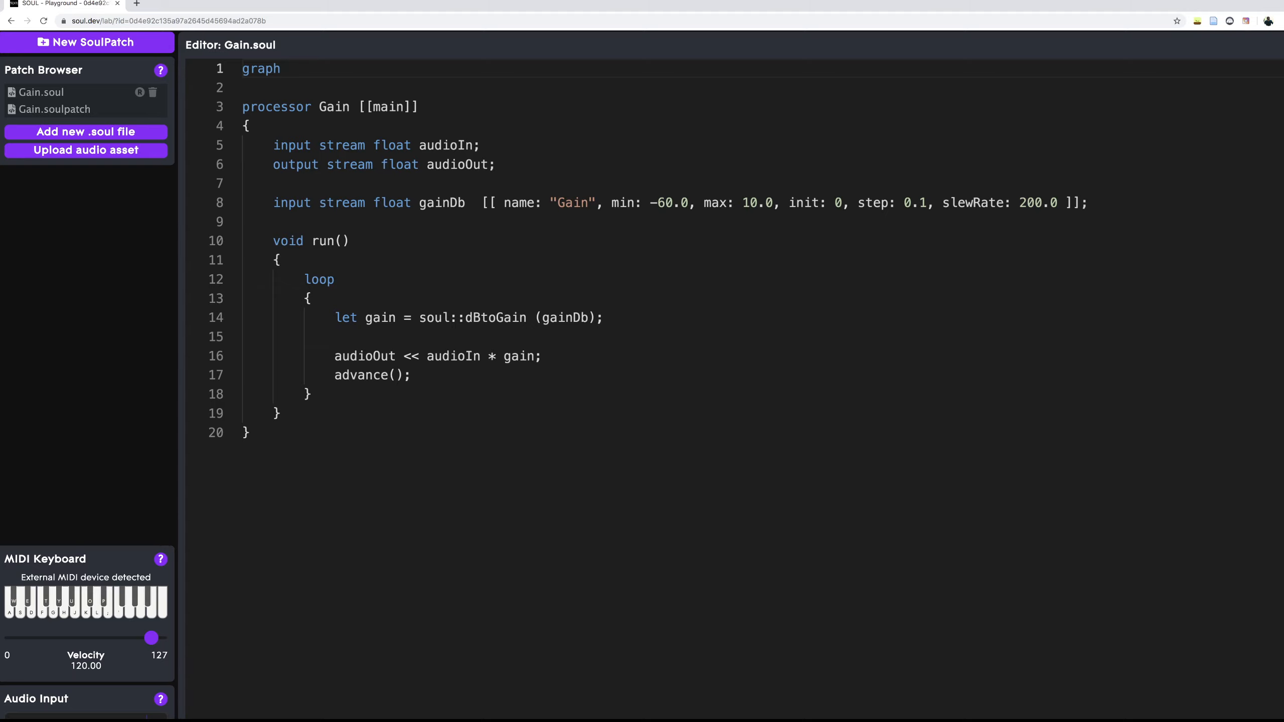
type("Tutorial")
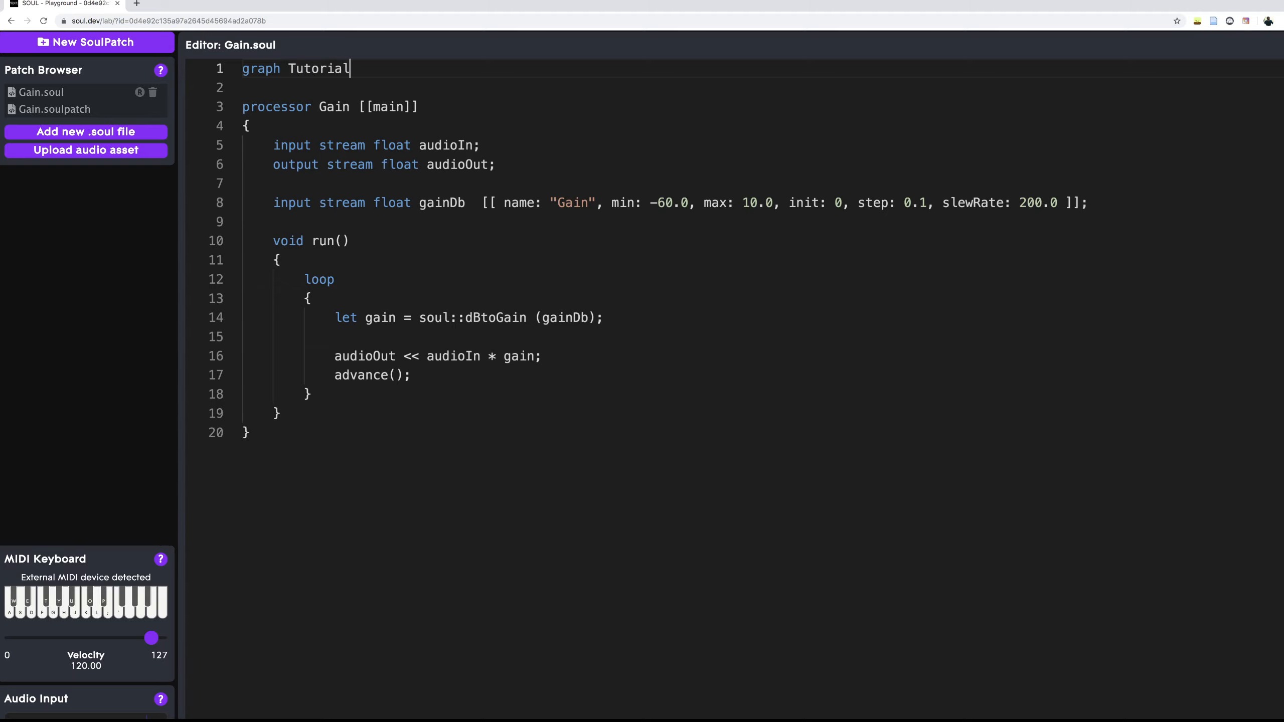
type("Graph")
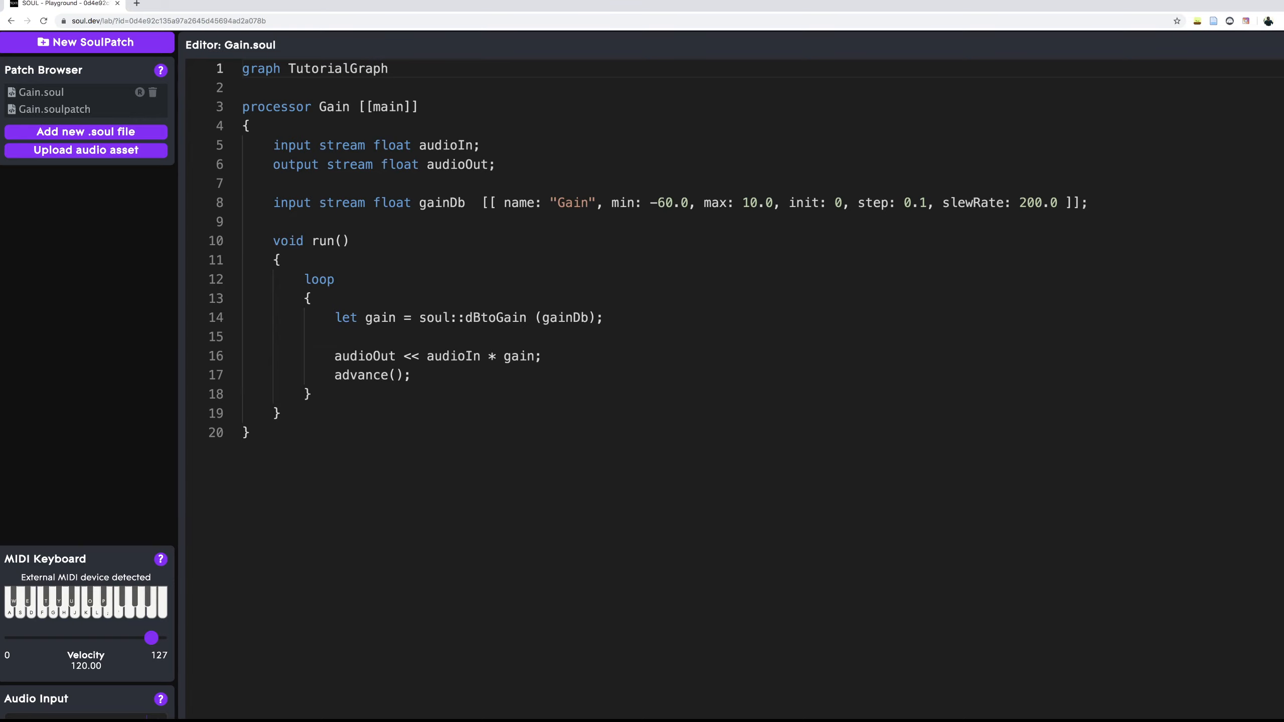
key("Enter")
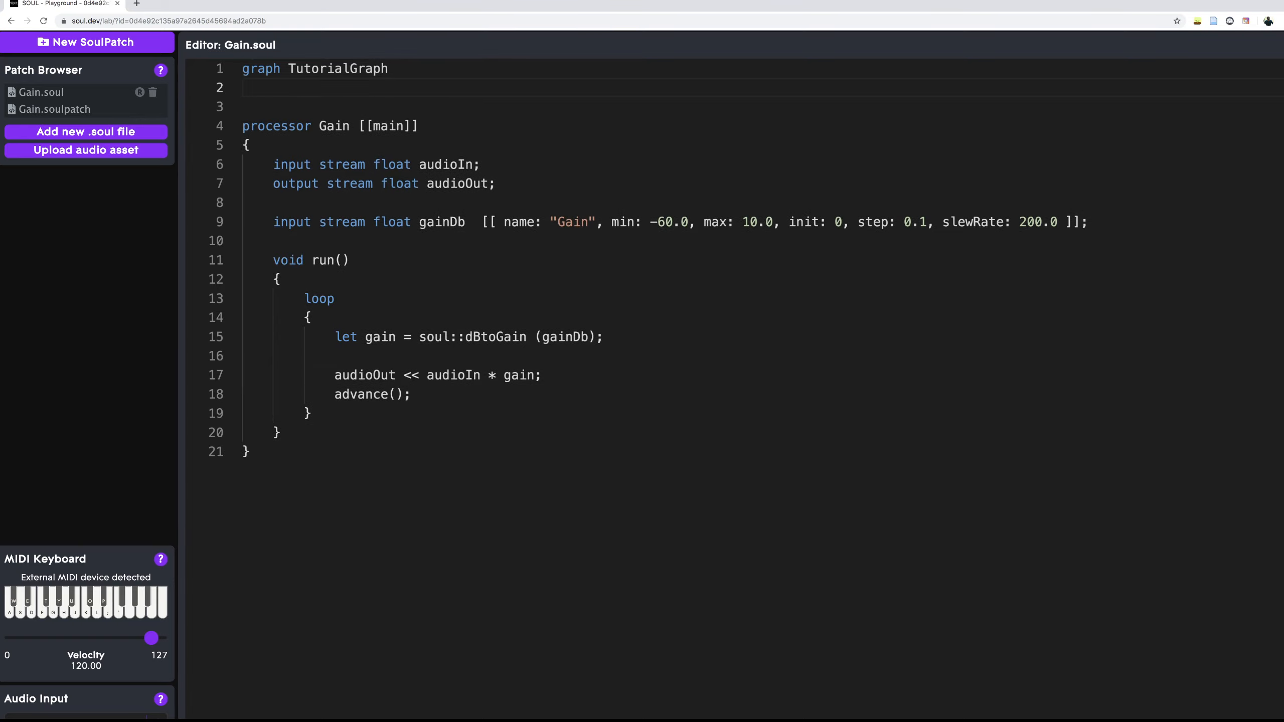
type("{}")
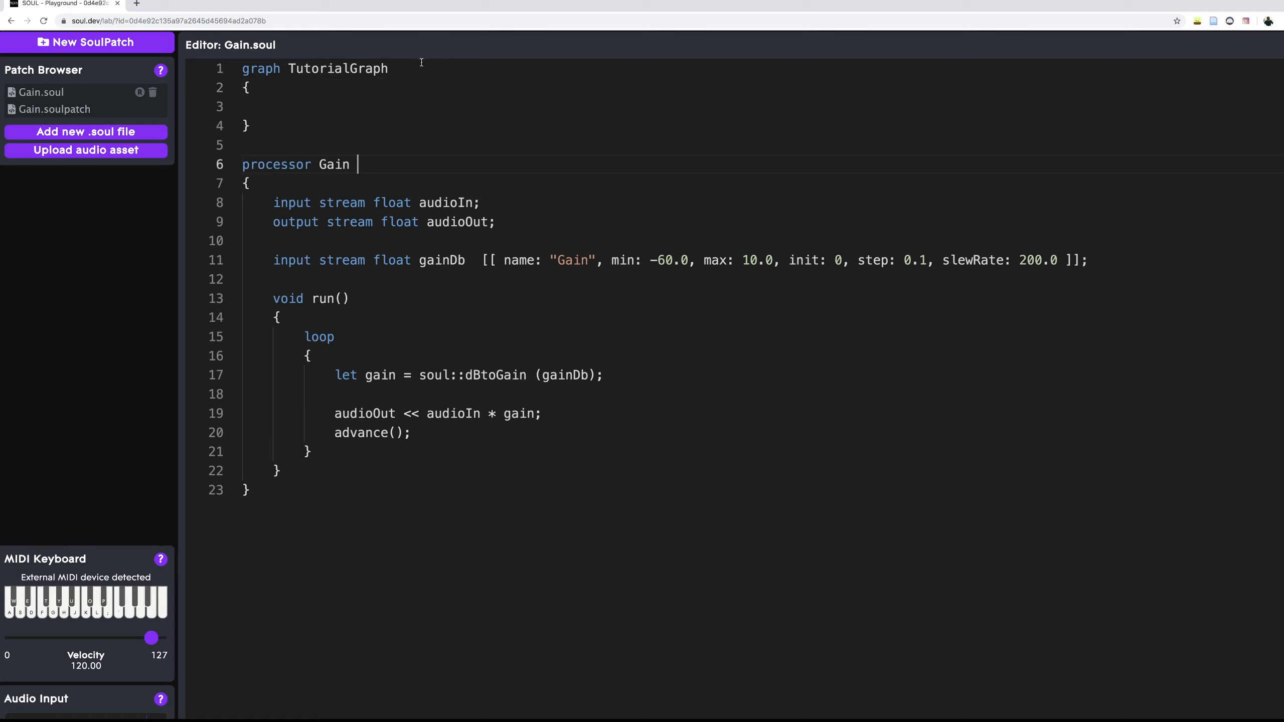
- Mark TutorialGraph with the [[main]] annotation taken from the Gain processor
type("[[main]]")
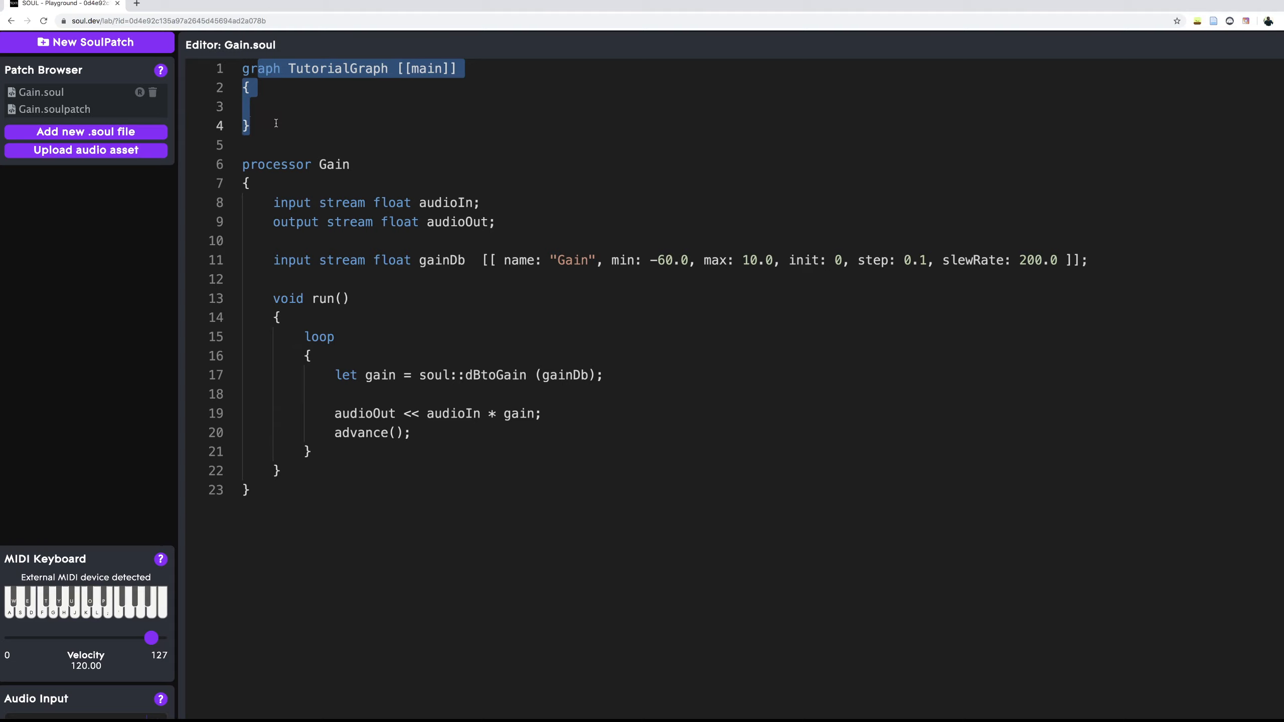
left_click(280, 106)
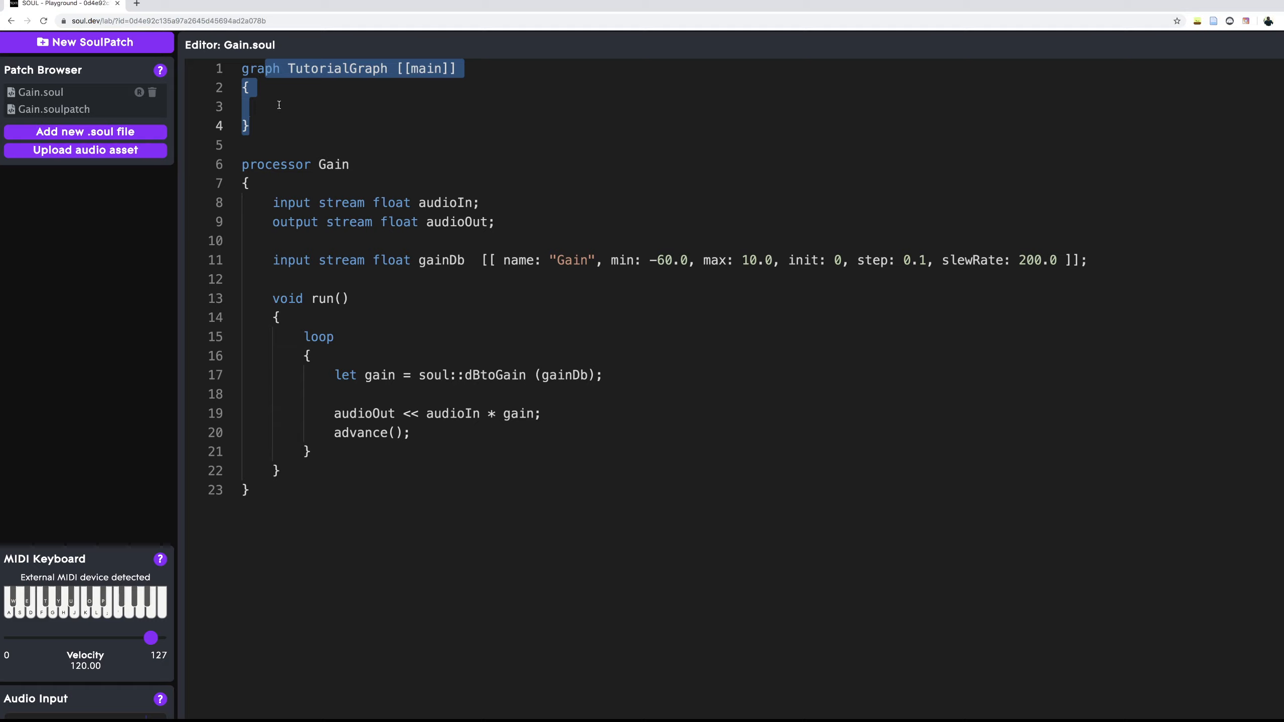
left_click(279, 105)
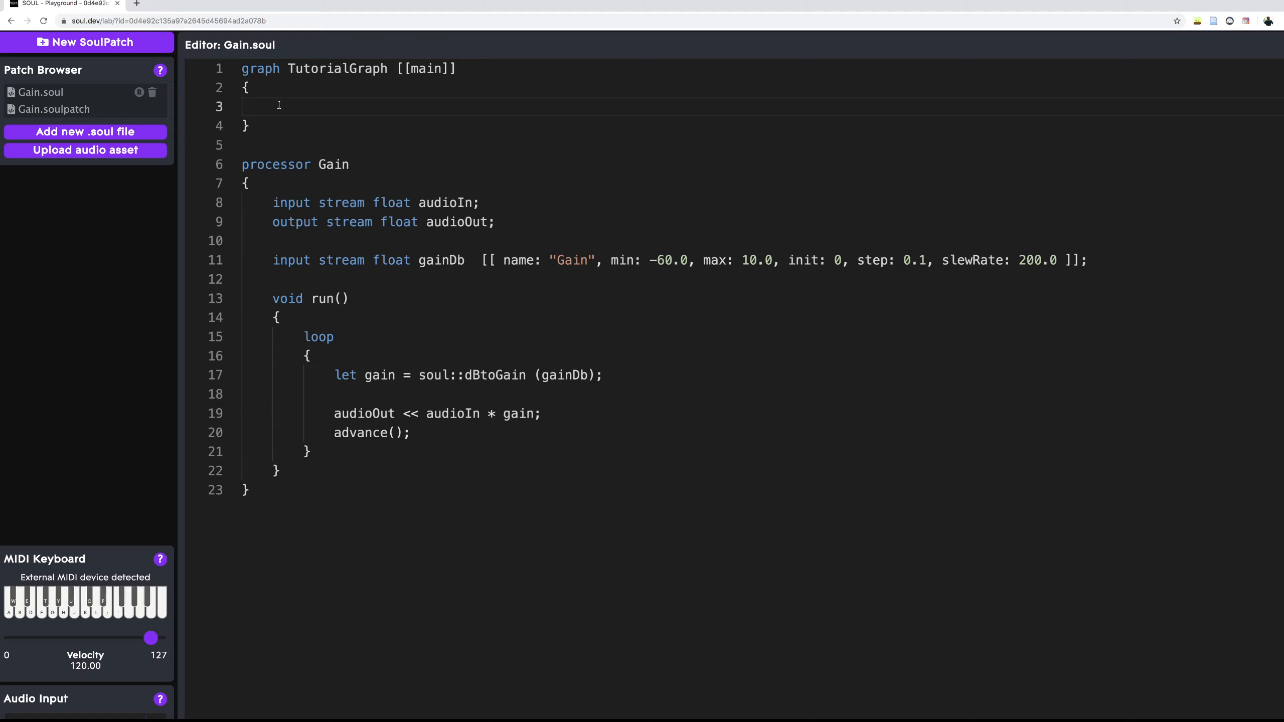
left_click(246, 106)
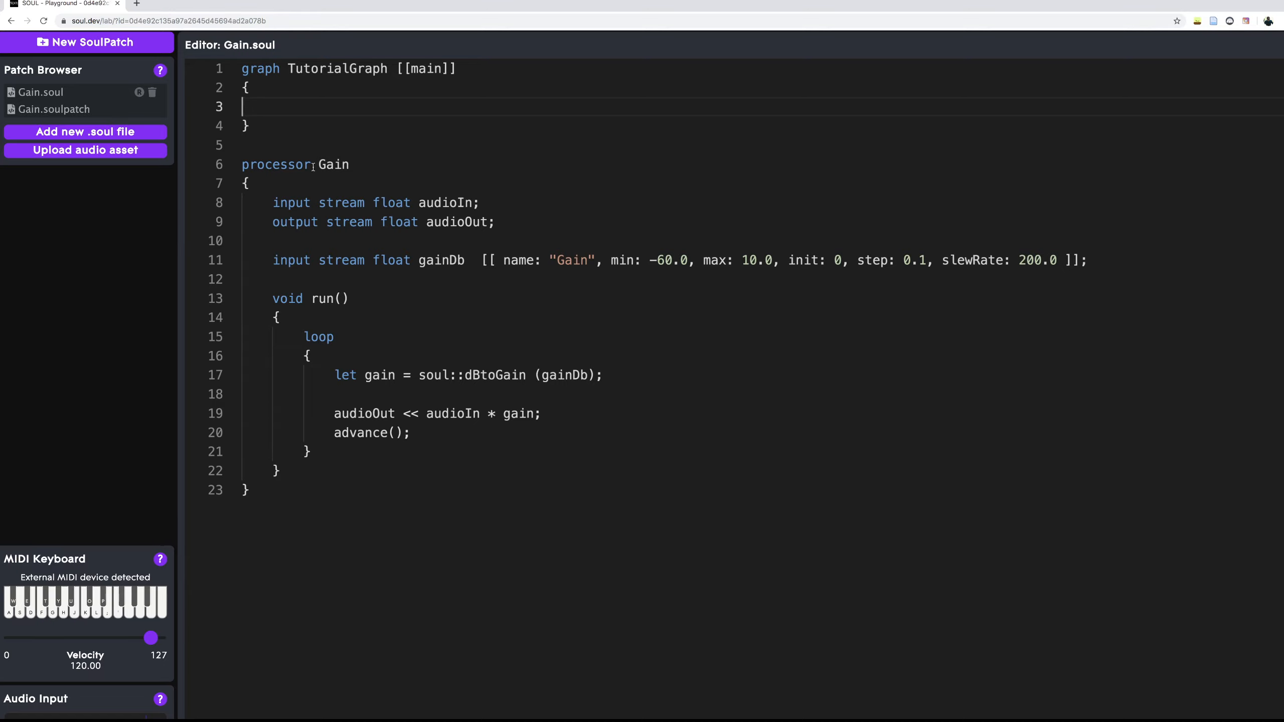
- Copy the audioIn and audioOut stream declarations into TutorialGraph, adding blank lines after them
double_click(291, 203)
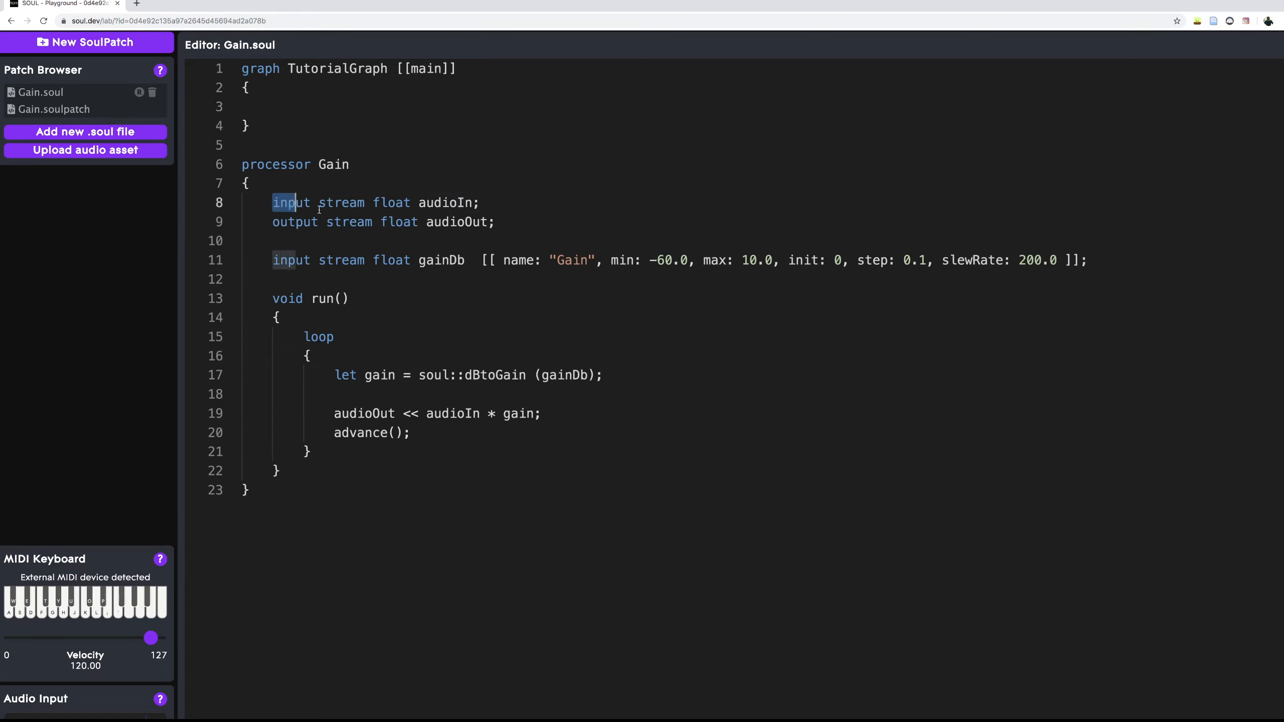
left_click_drag(272, 202, 495, 222)
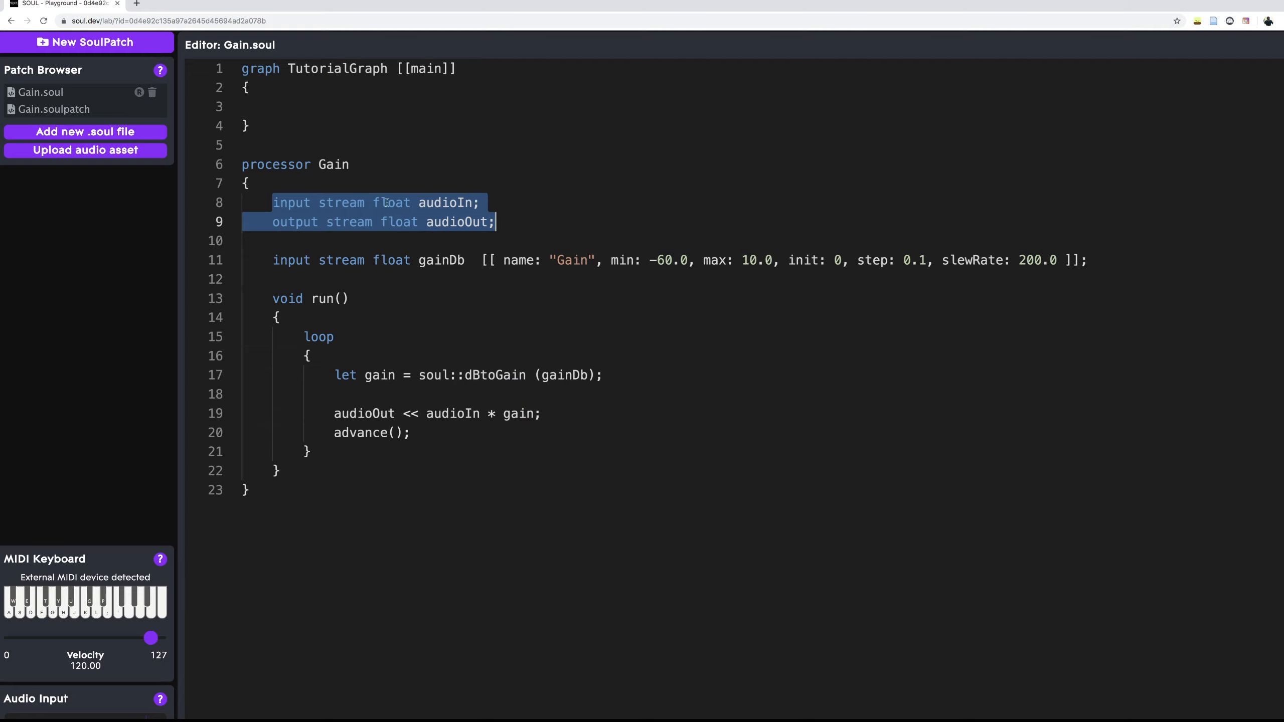
left_click(328, 107)
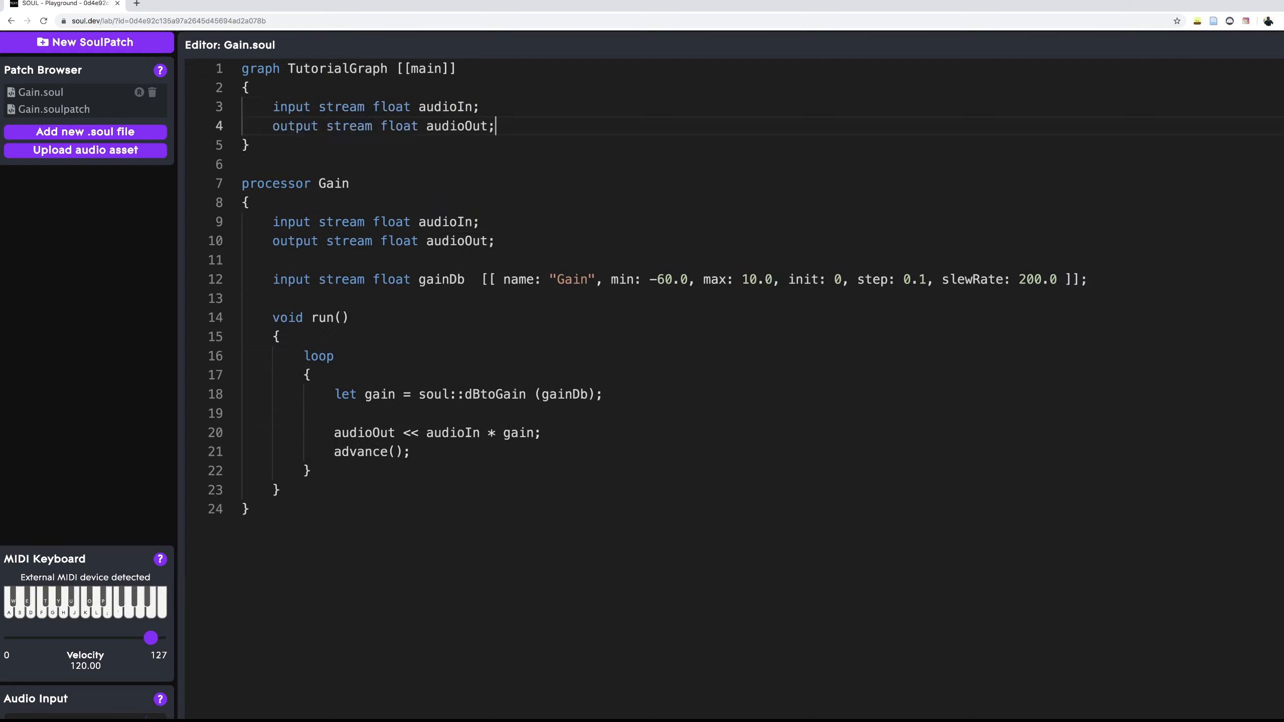
mouse_move(545, 126)
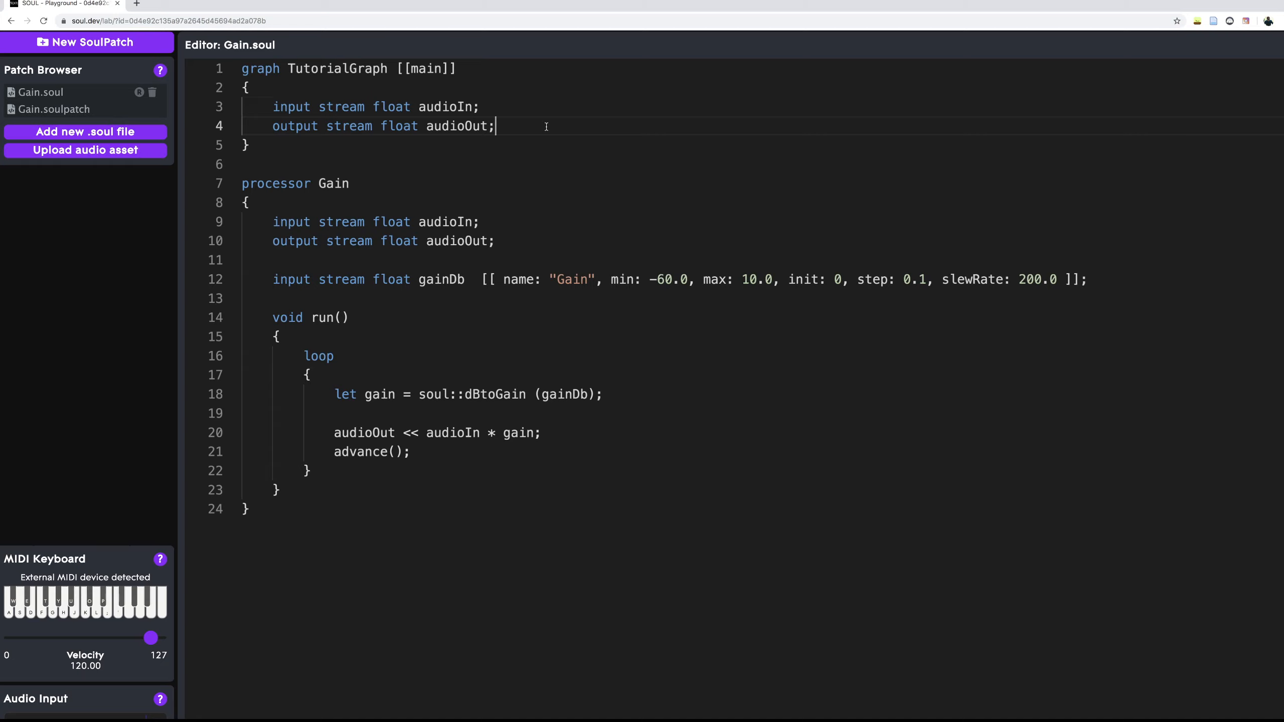
left_click(481, 106)
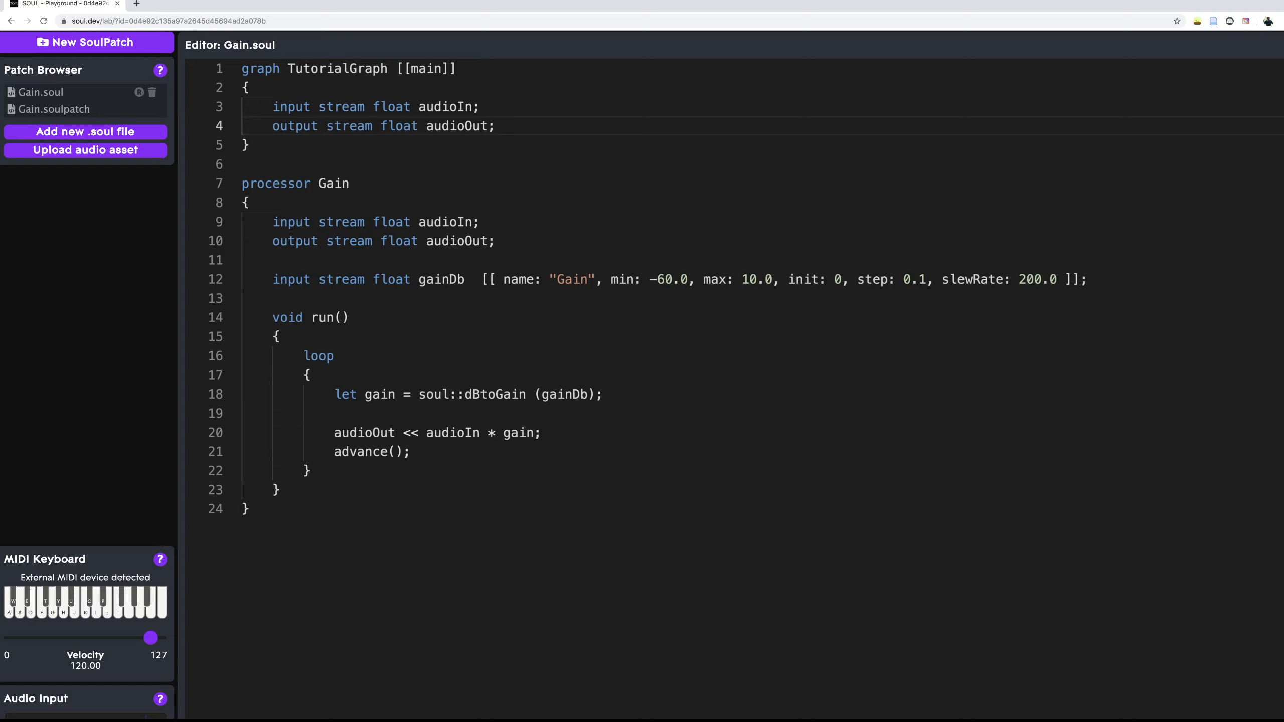
left_click(495, 125)
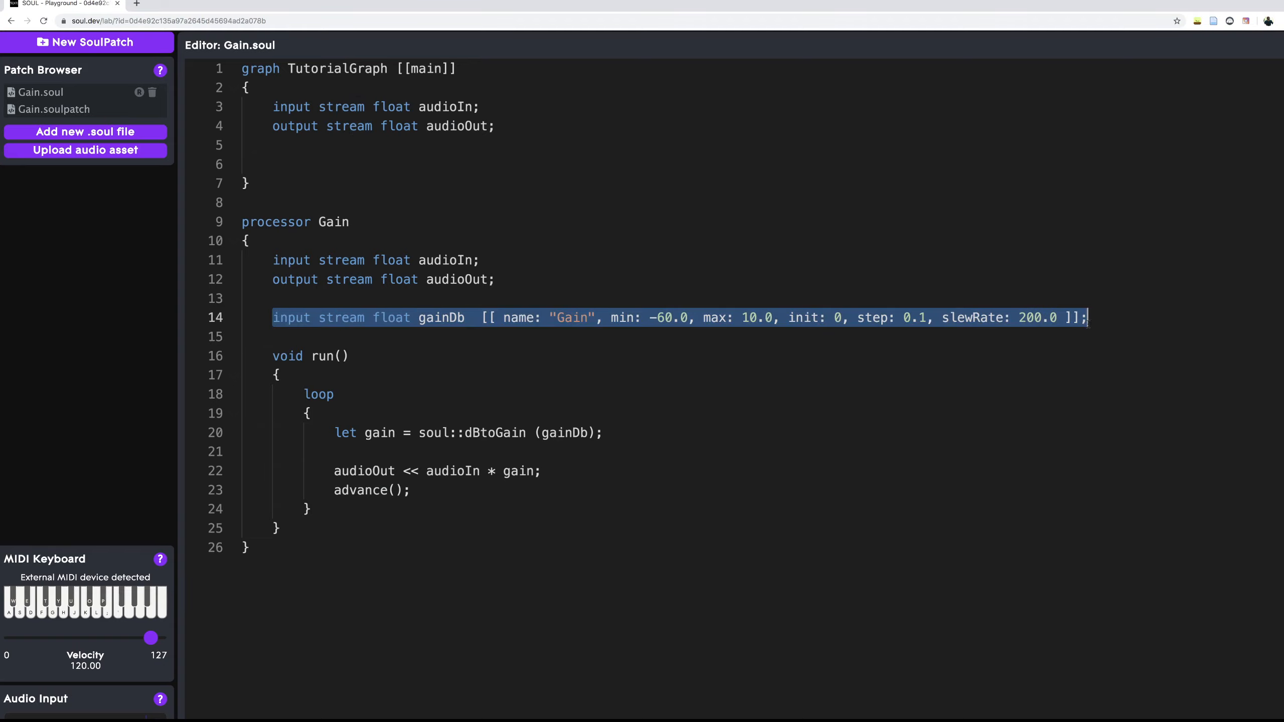
- Declare 'input stream float gainDb' in TutorialGraph with the Gain annotation (min -60, max 10, init 0, step 0.1)
left_click(413, 163)
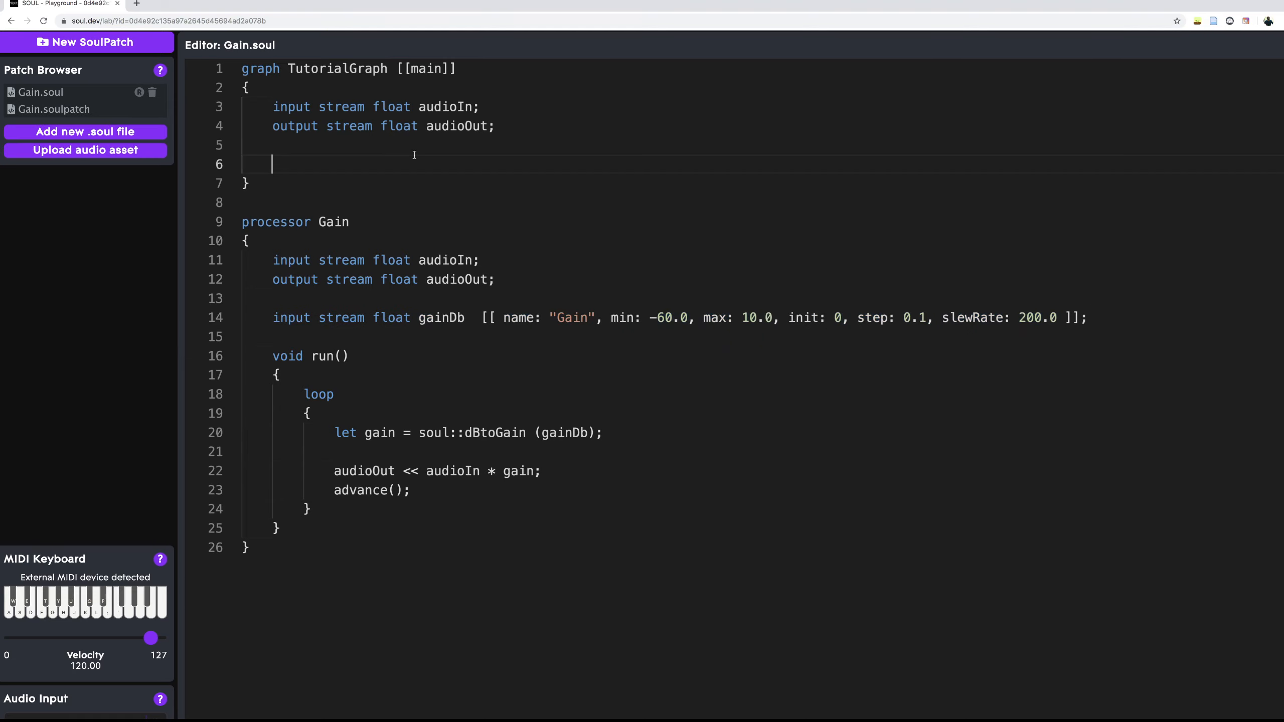
type("input stream float gainDb  [[ name: \"Gain\", min: -60.0, max: 10.0, init: 0, step: 0.1, slewRate: 200.0 ]];")
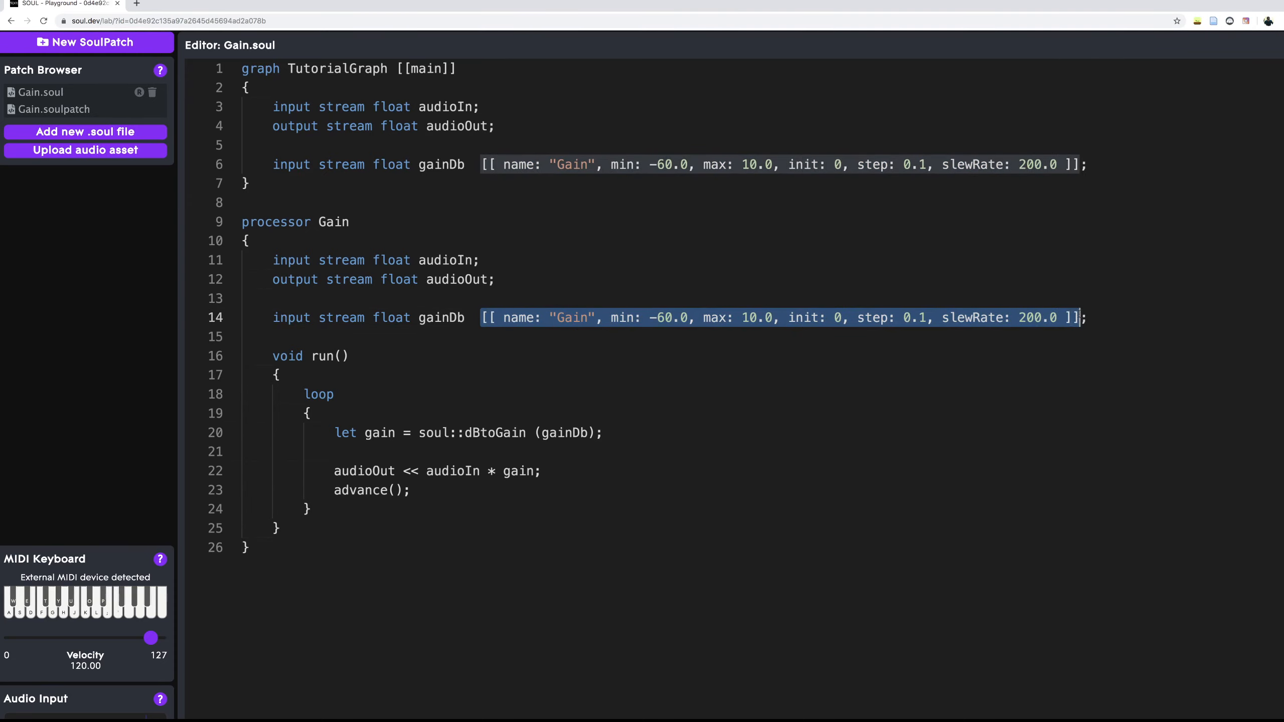
- Remove the Gain parameter annotation from the processor's gainDb input line
key("Delete")
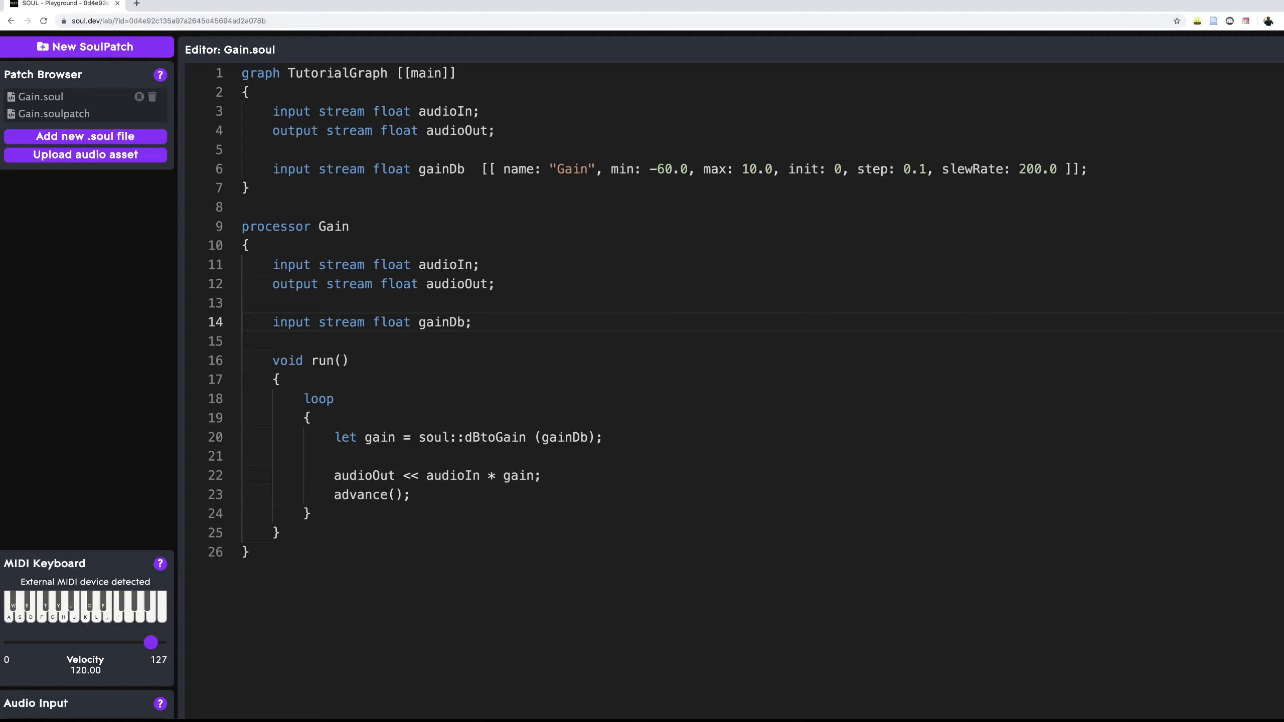
left_click(467, 322)
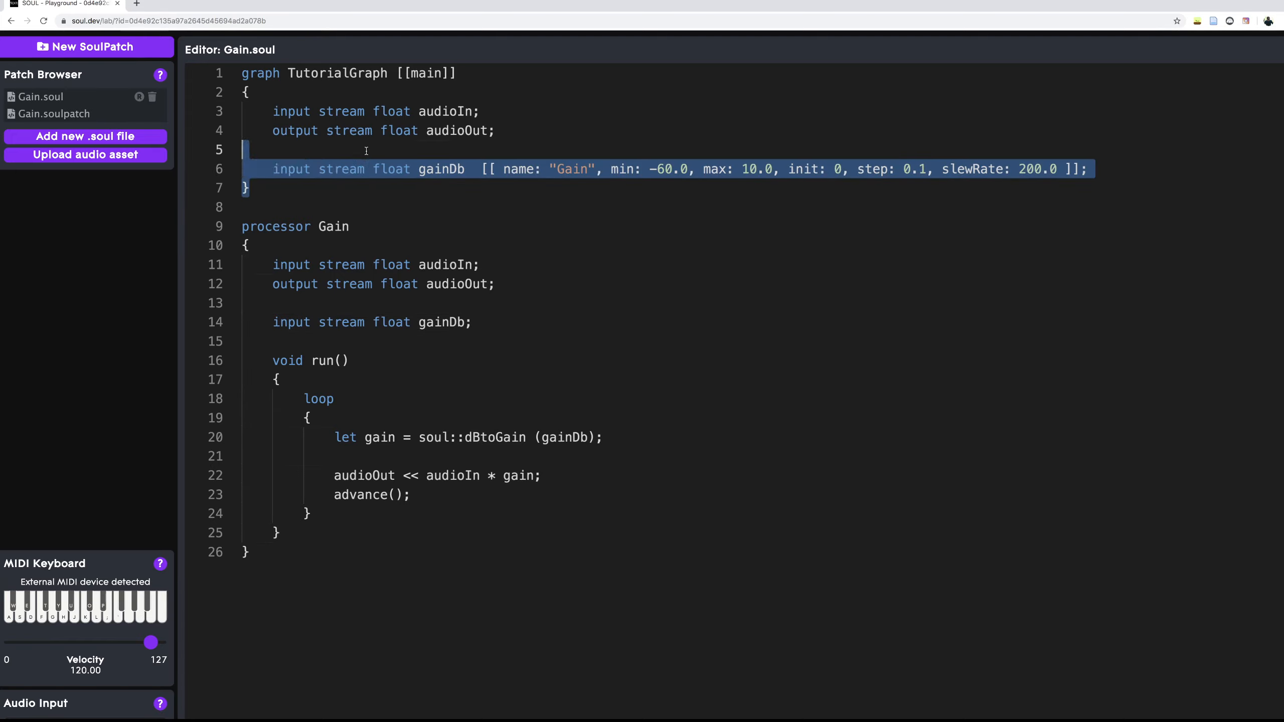
left_click(365, 169)
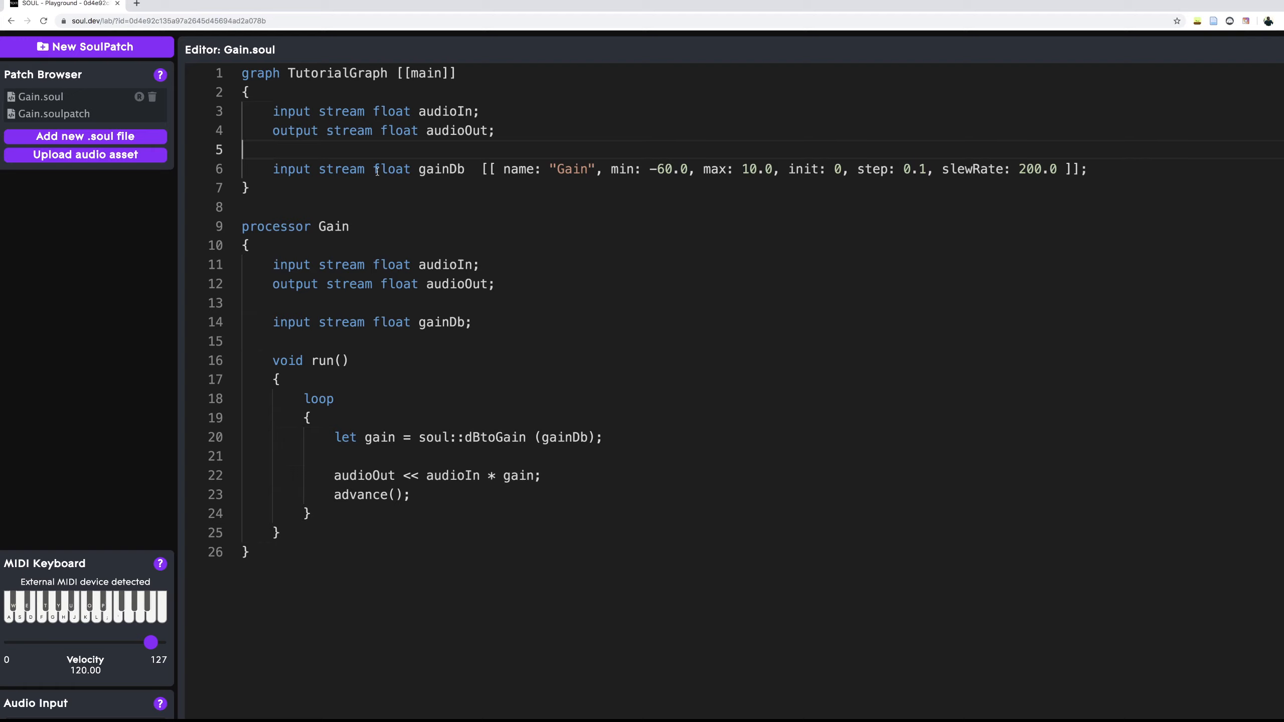
mouse_move(252, 227)
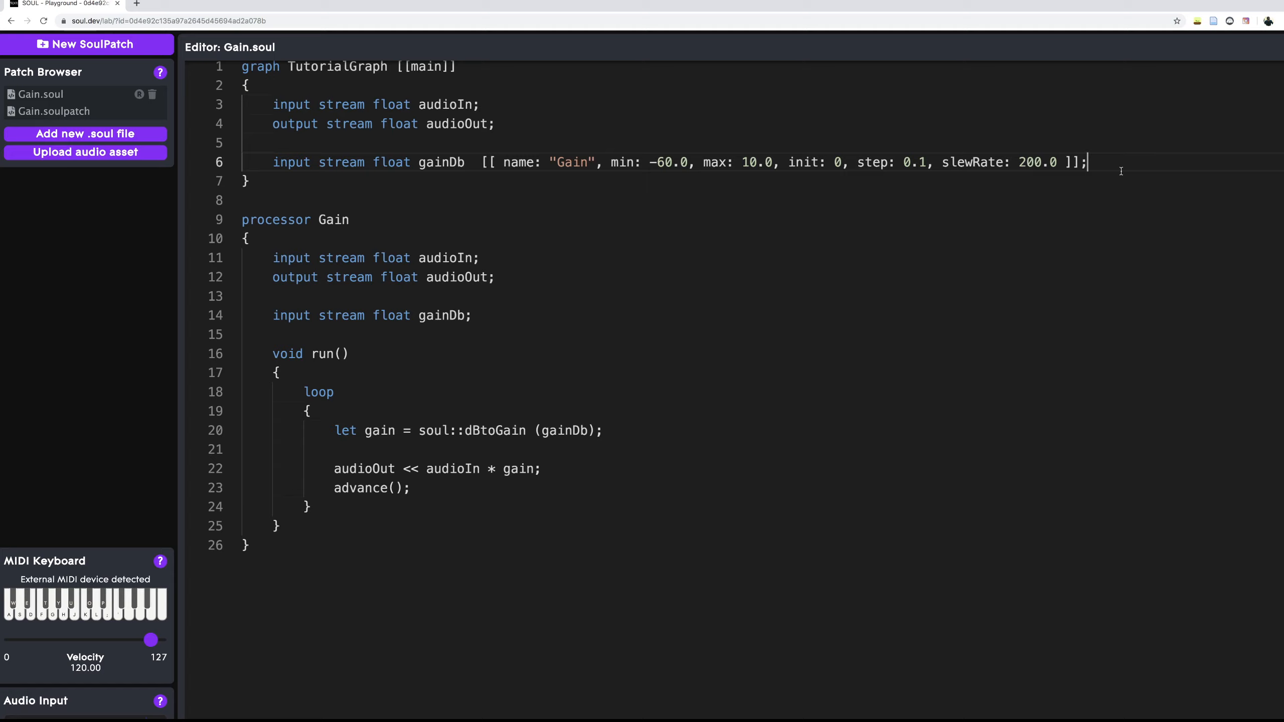
- Write 'let g = Gain;' inside TutorialGraph, accepting the Gain autocomplete suggestion
key("Enter")
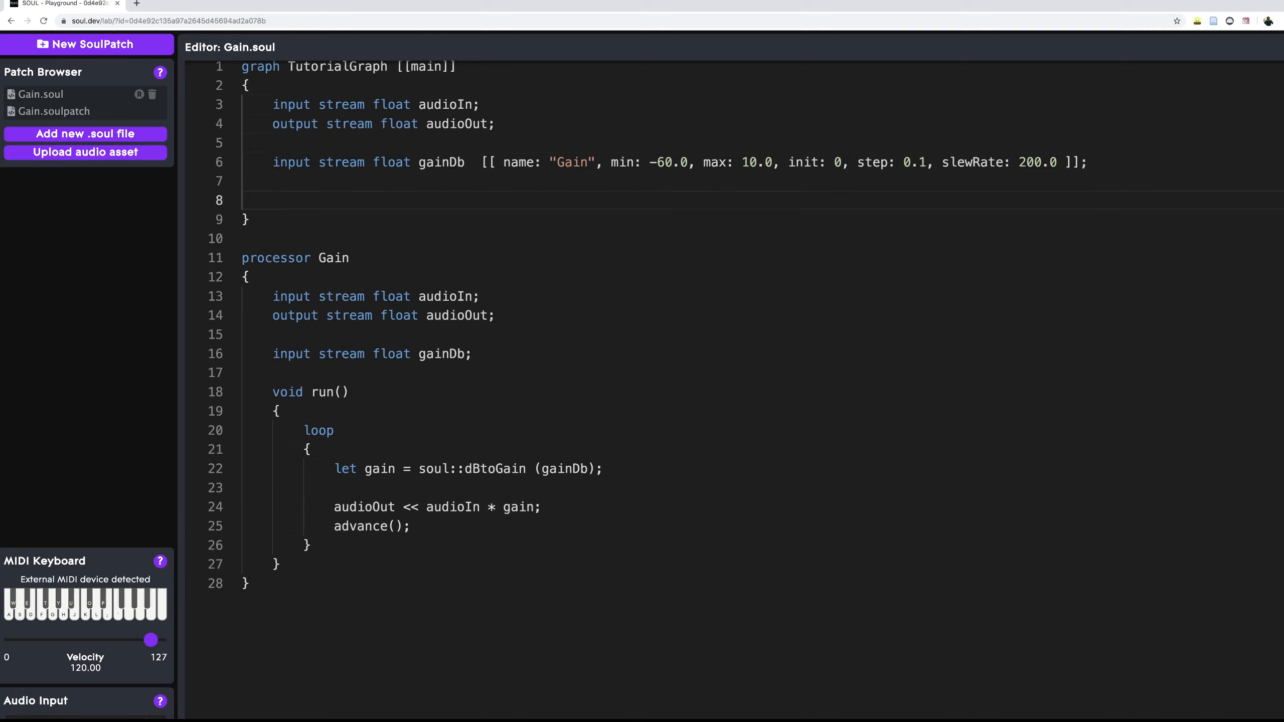
type("Gain")
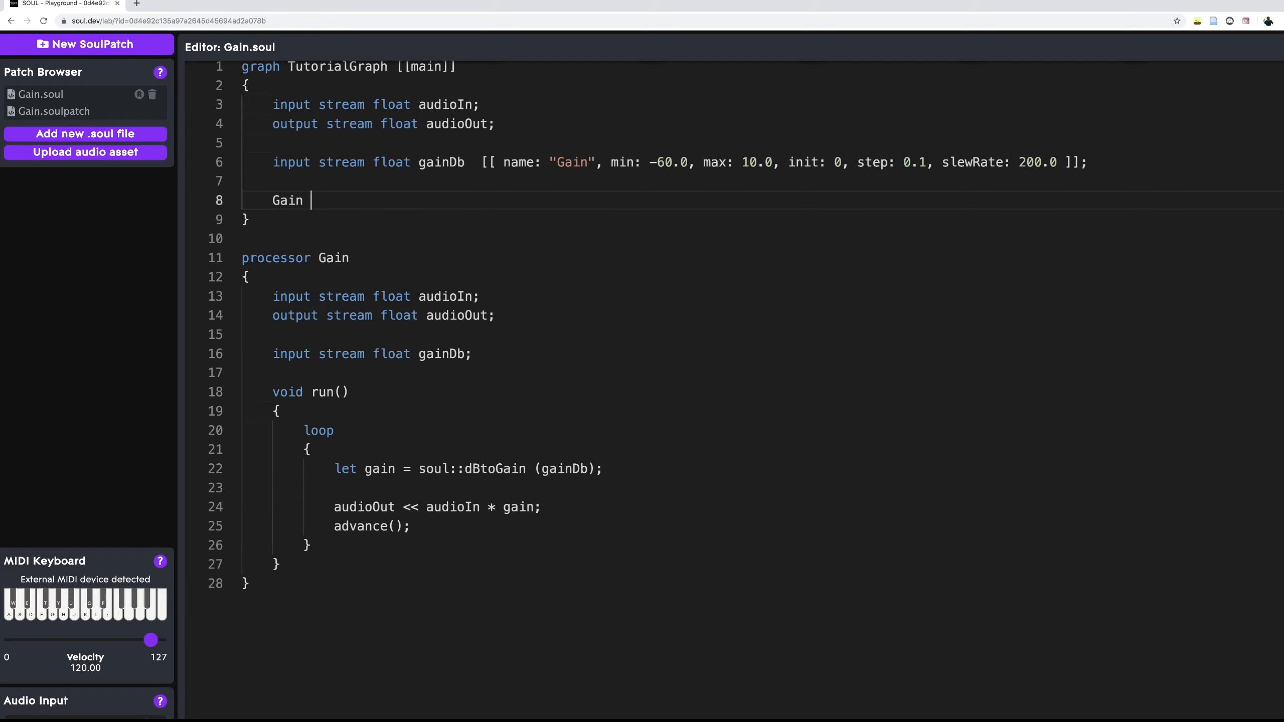
type("g =")
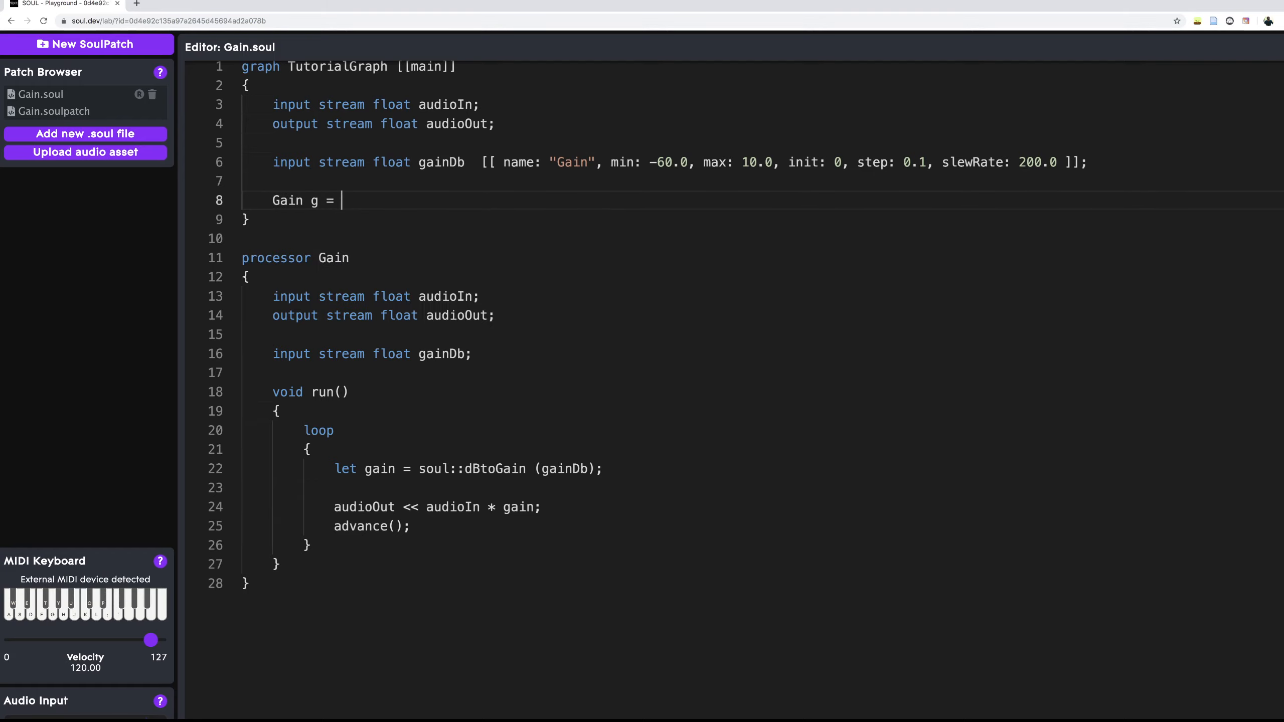
type("Gain;")
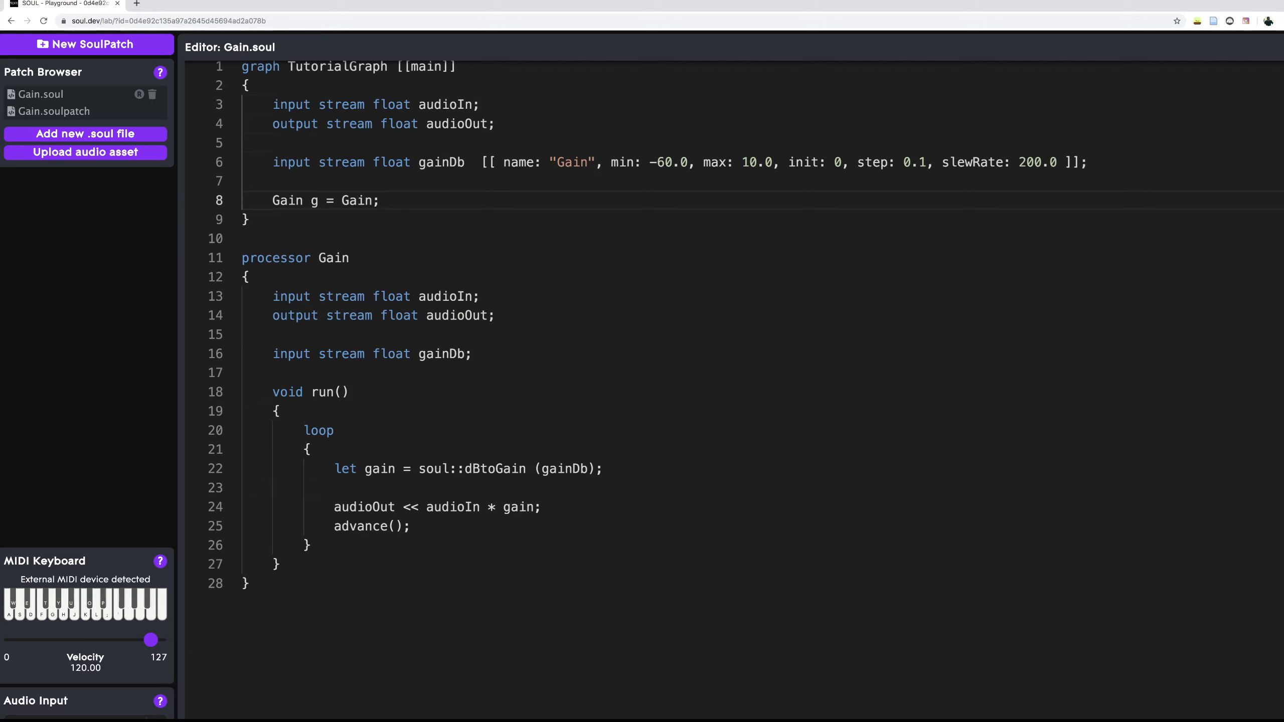
key("Delete")
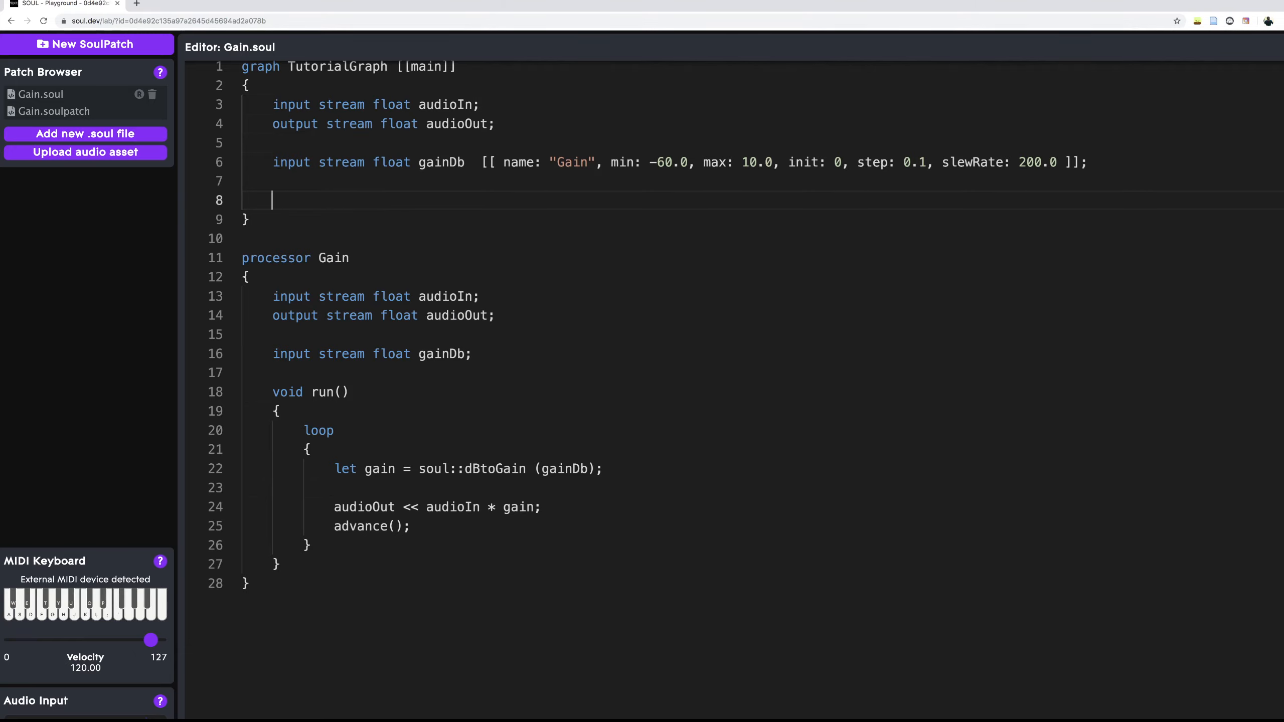
type("let g = ga")
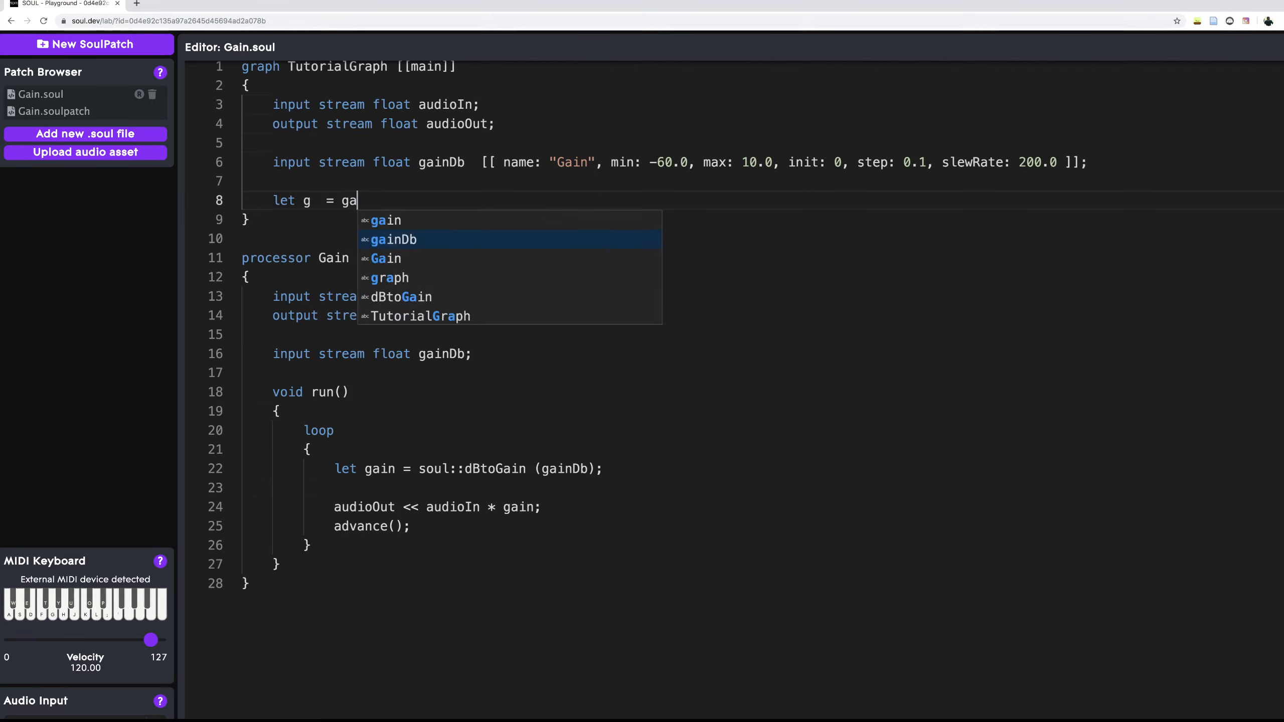
left_click(385, 258)
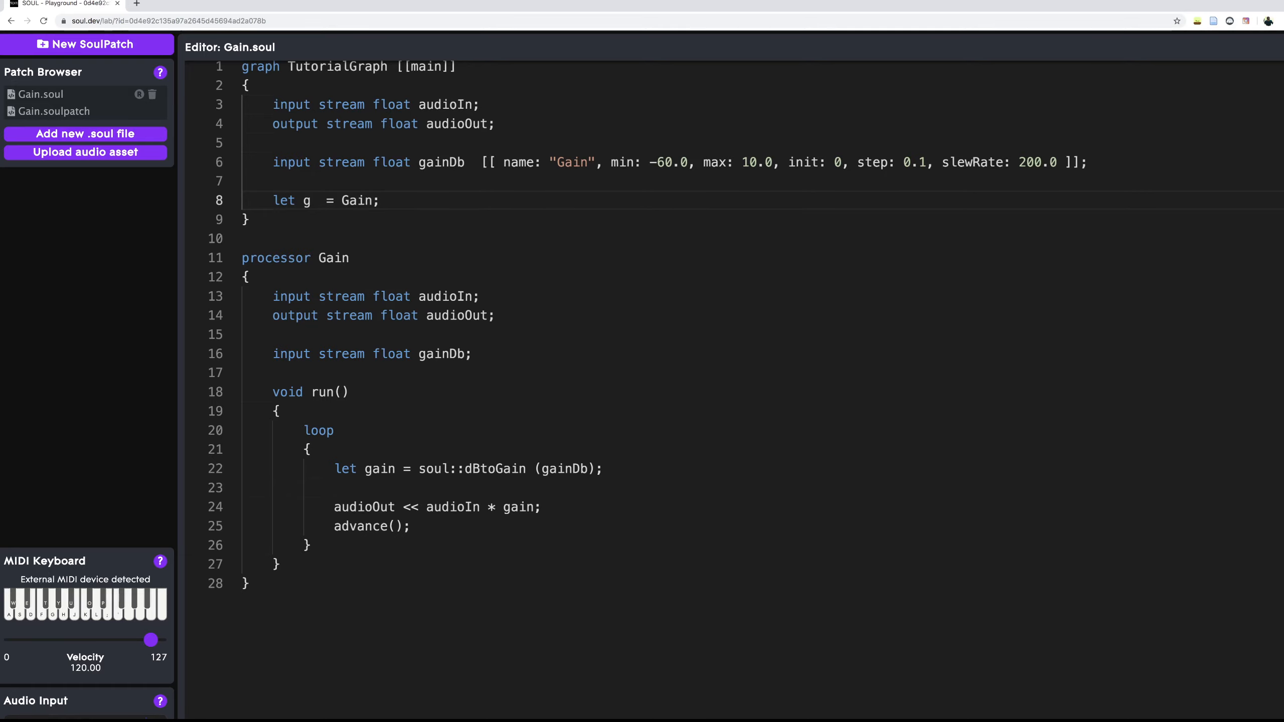
- Try 'var' for the instance keyword, then settle back on 'let g = Gain;'
left_click(324, 199)
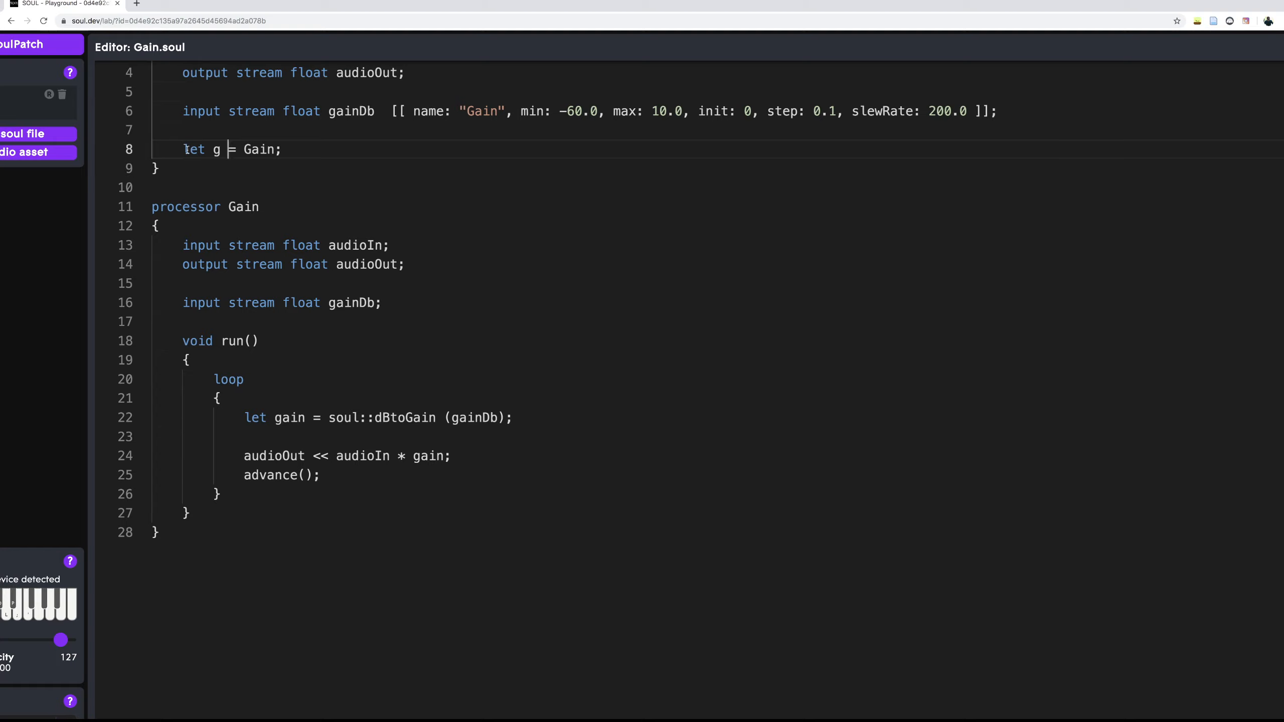
key("Backspace")
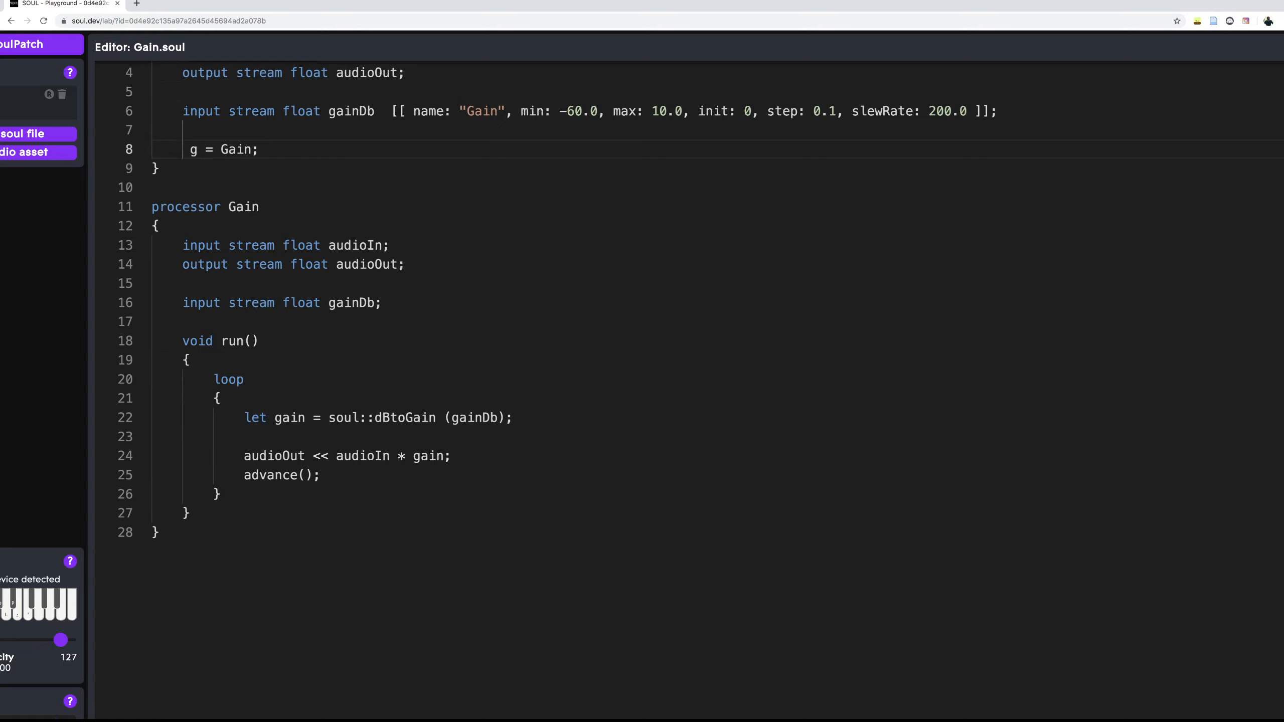
type("var")
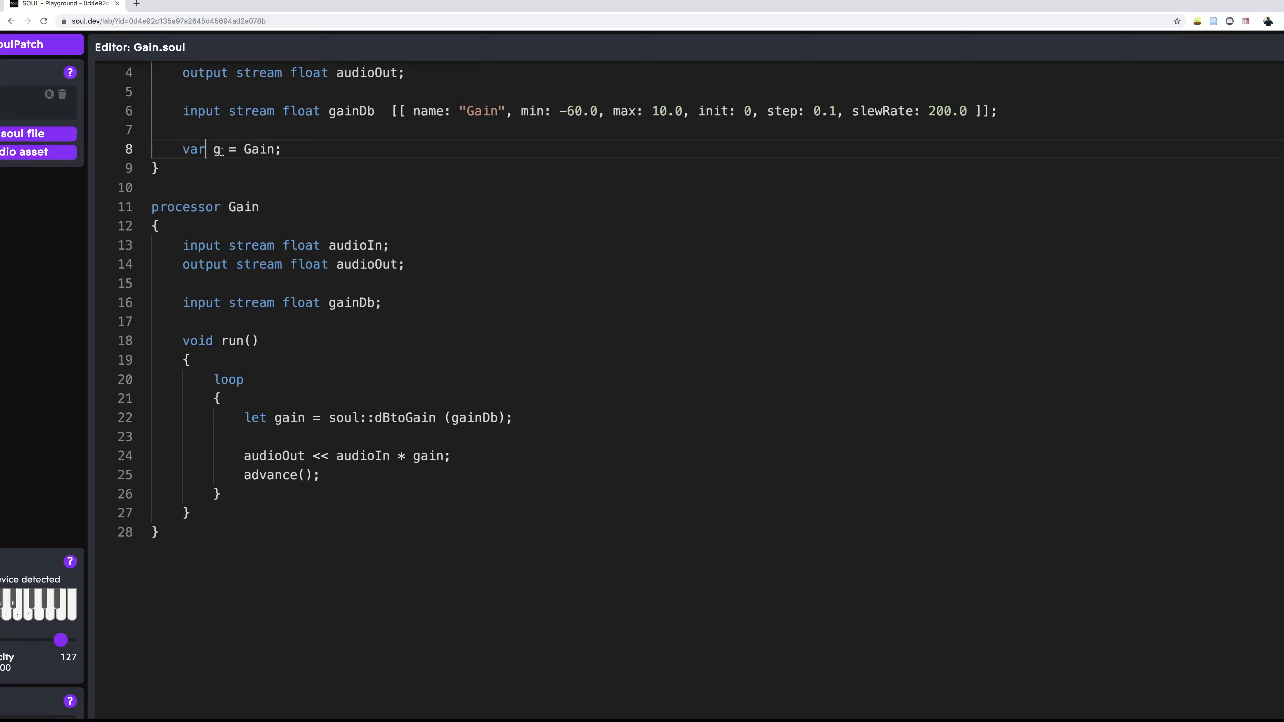
type("let")
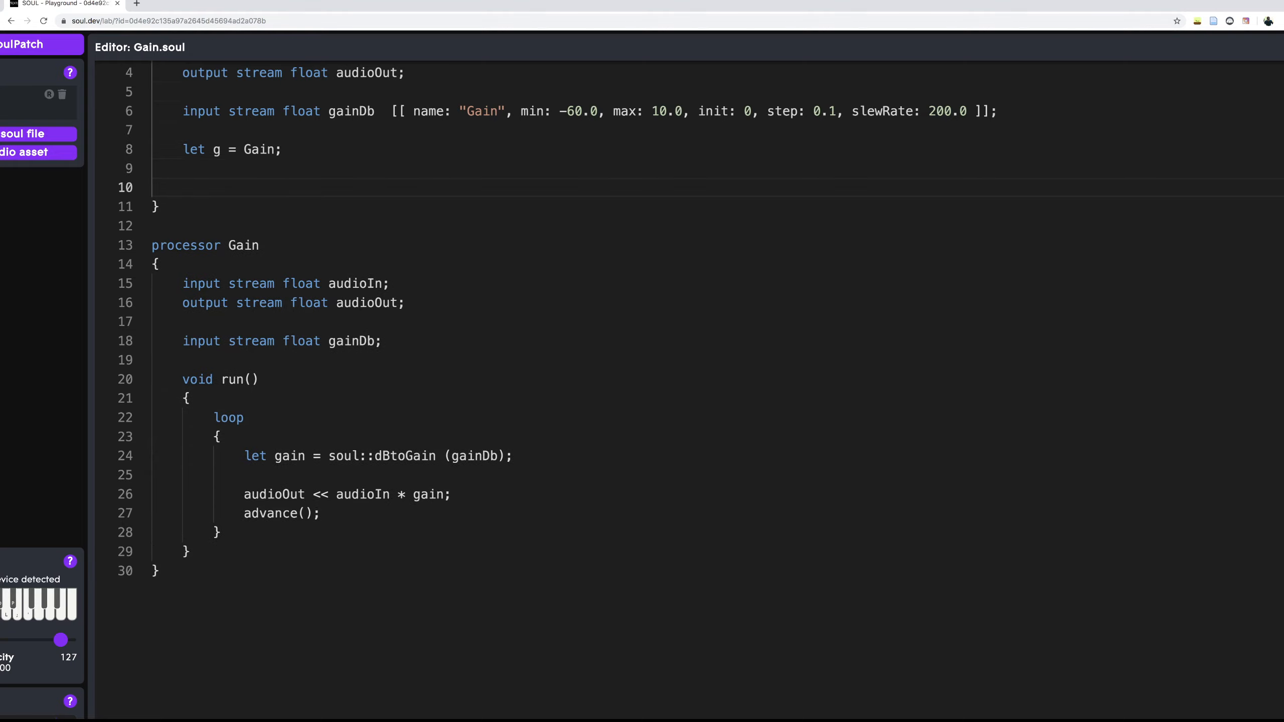
- Start a connection block with 'audioIn -> g.audioIn;'
type("connection")
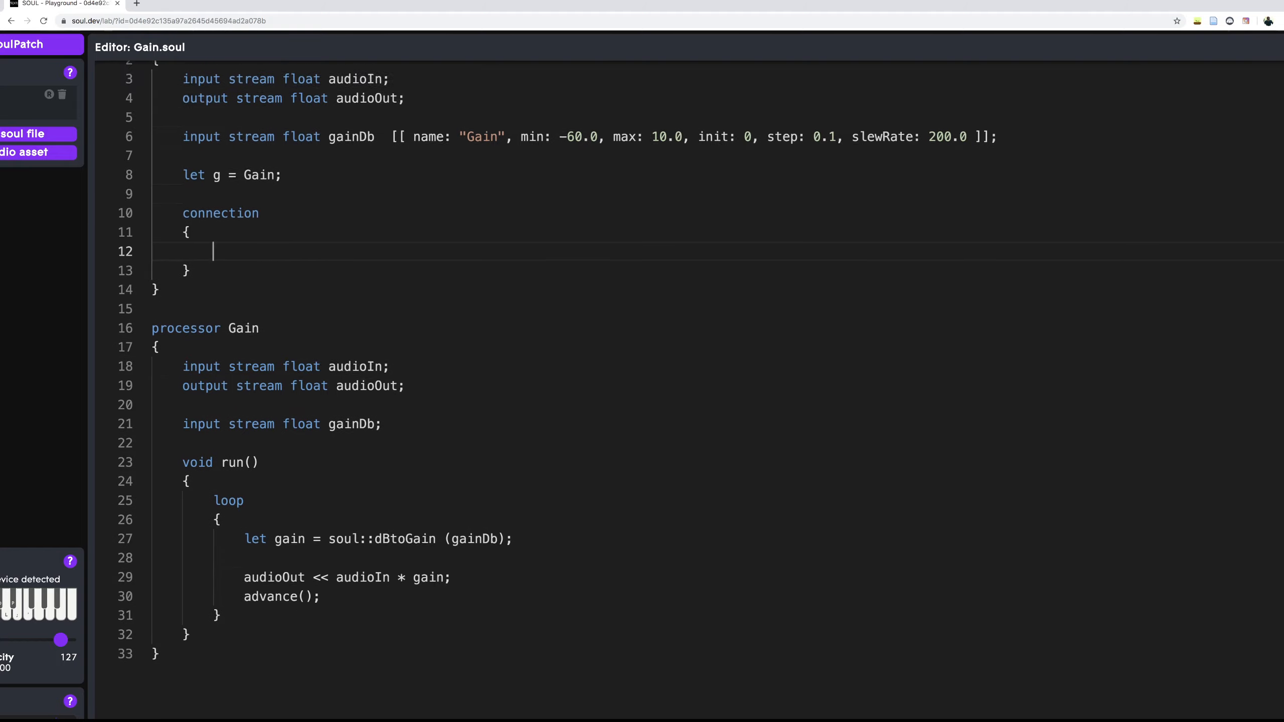
scroll("up", 3)
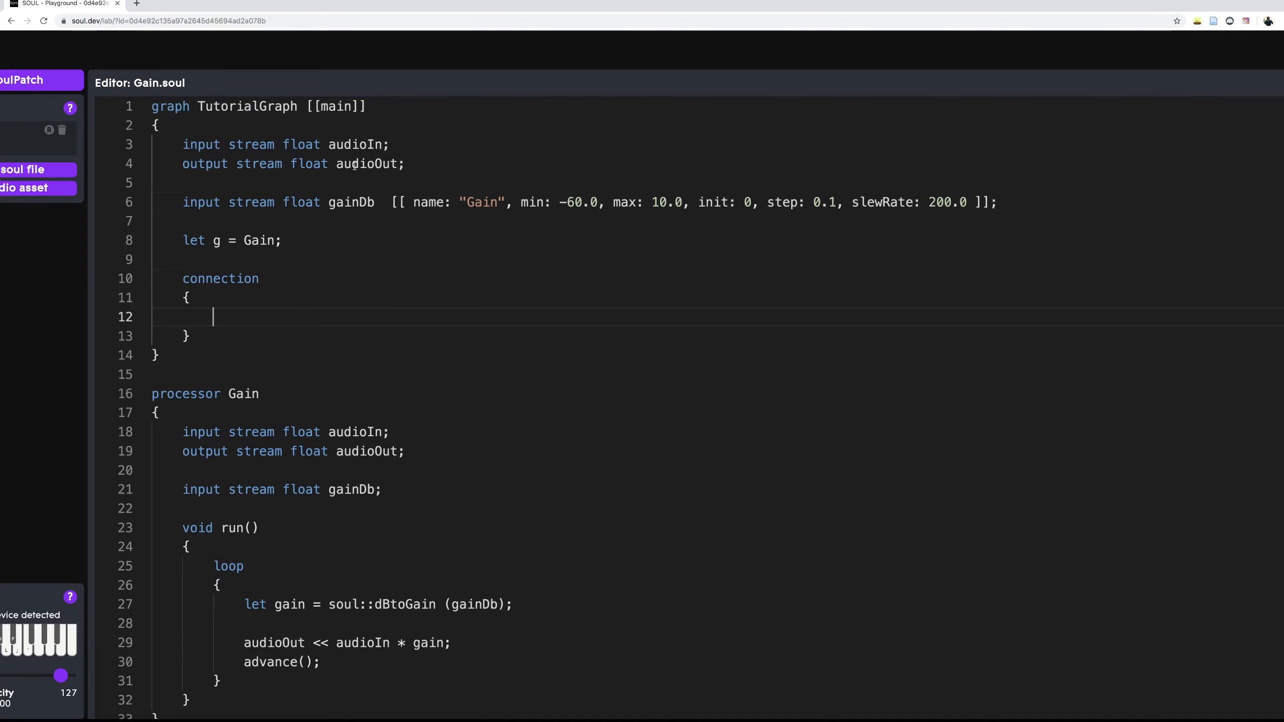
type("audioIn")
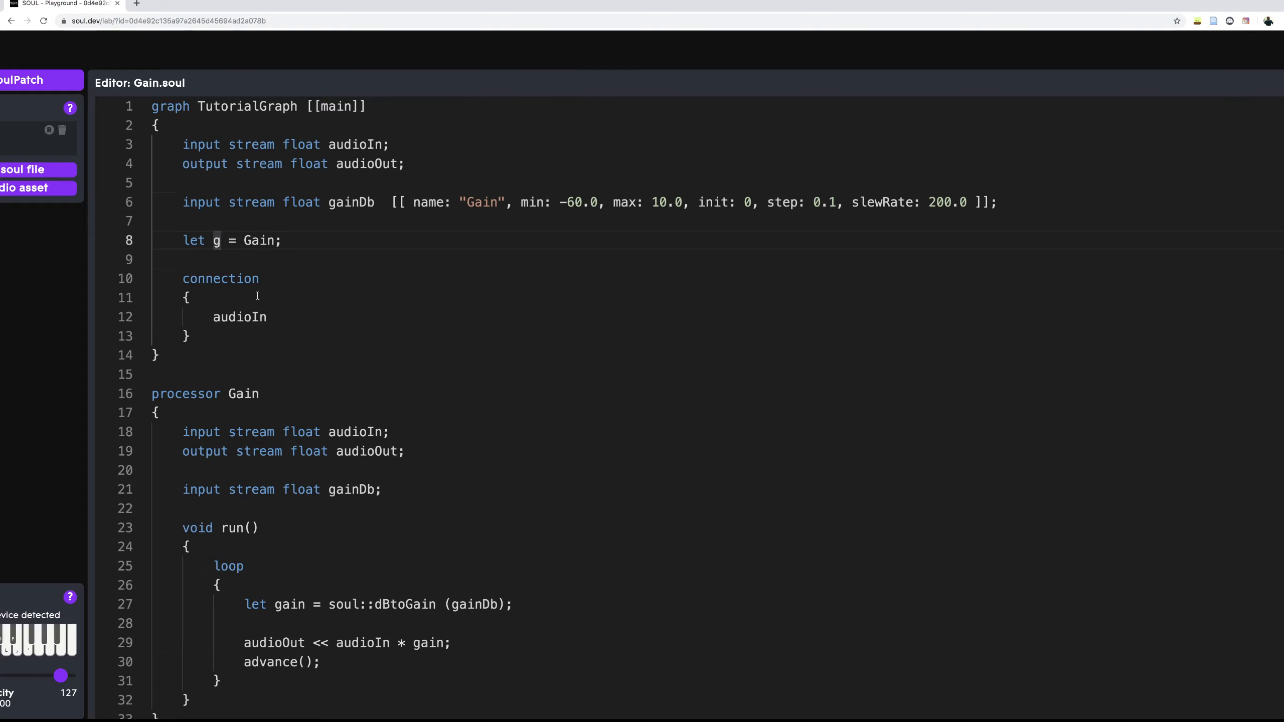
type("-")
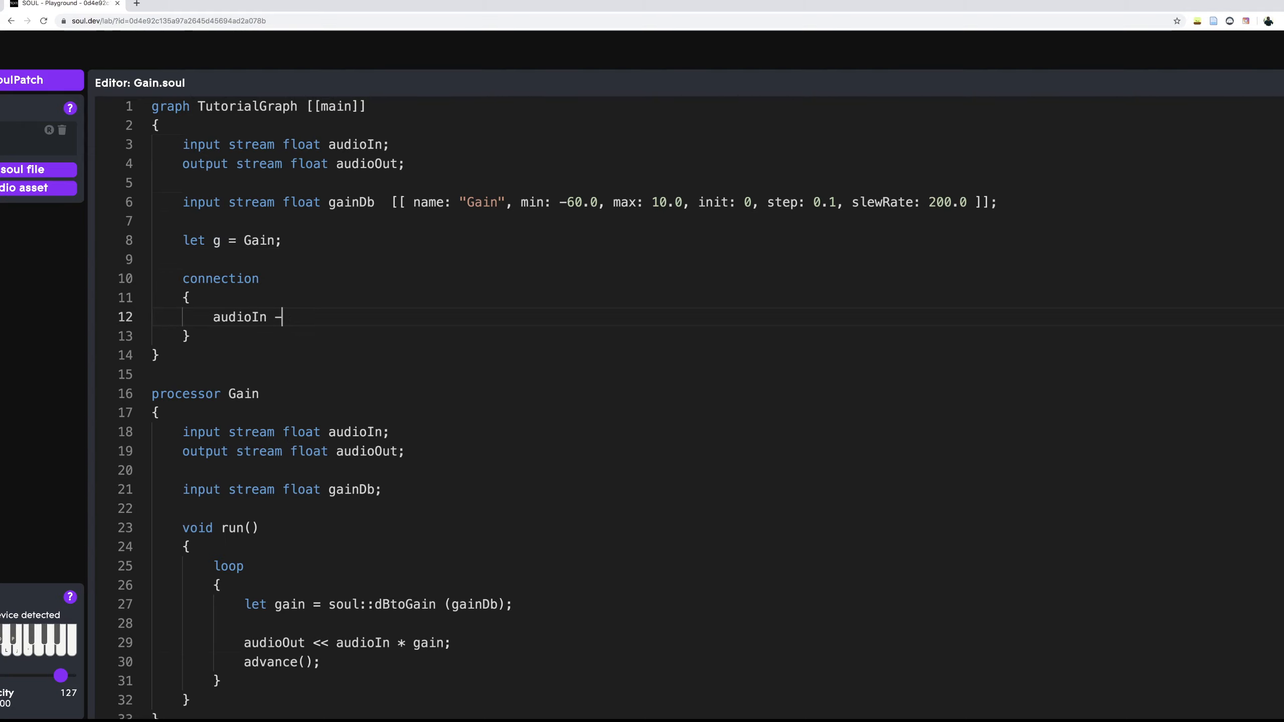
type(">")
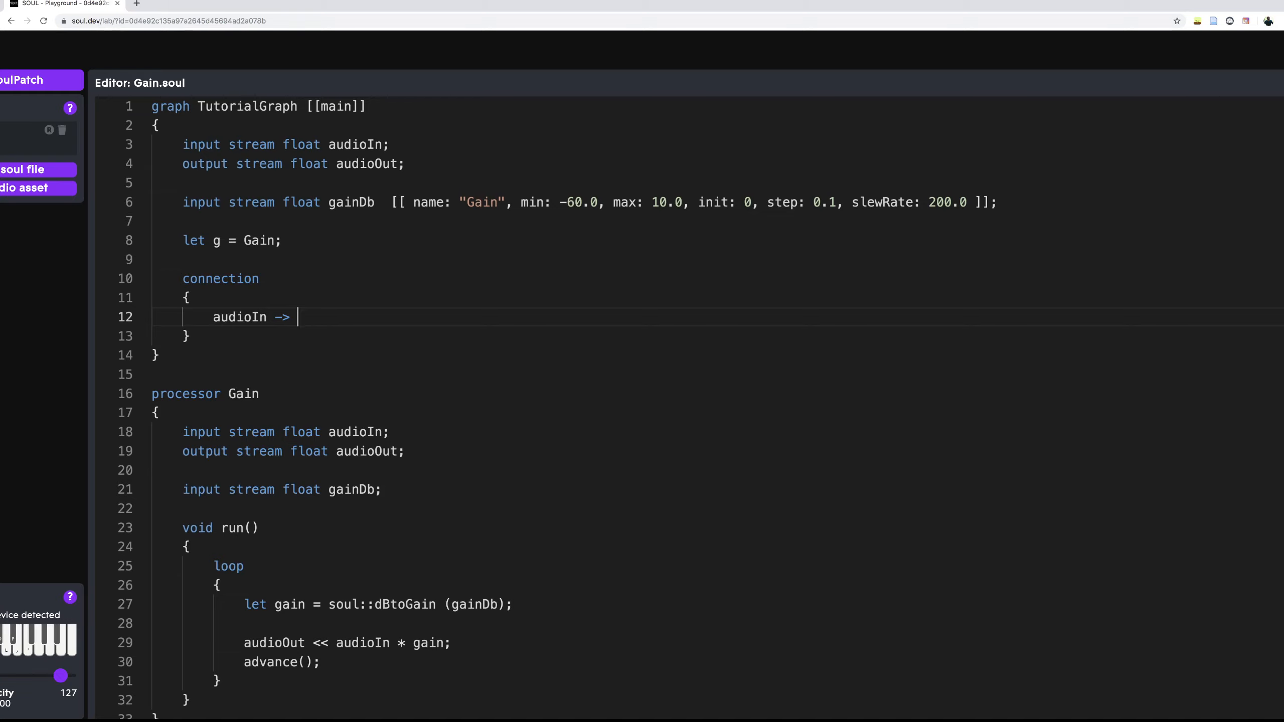
mouse_move(264, 371)
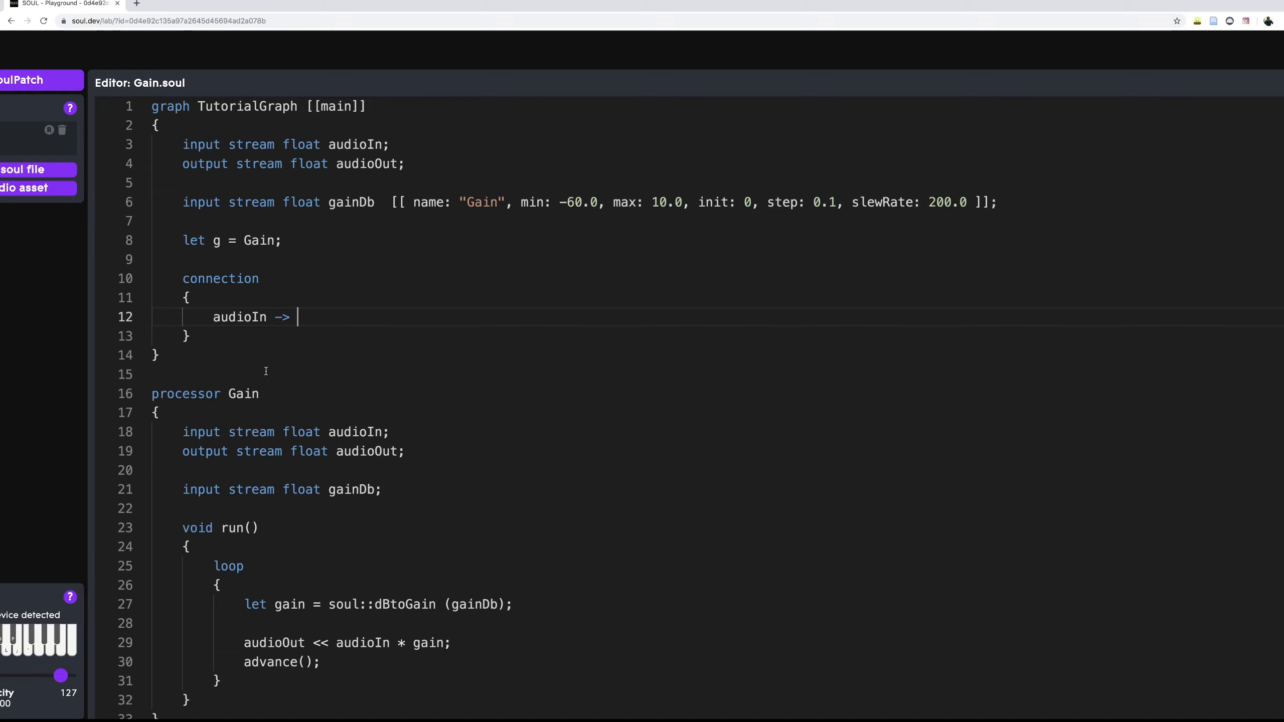
mouse_move(332, 283)
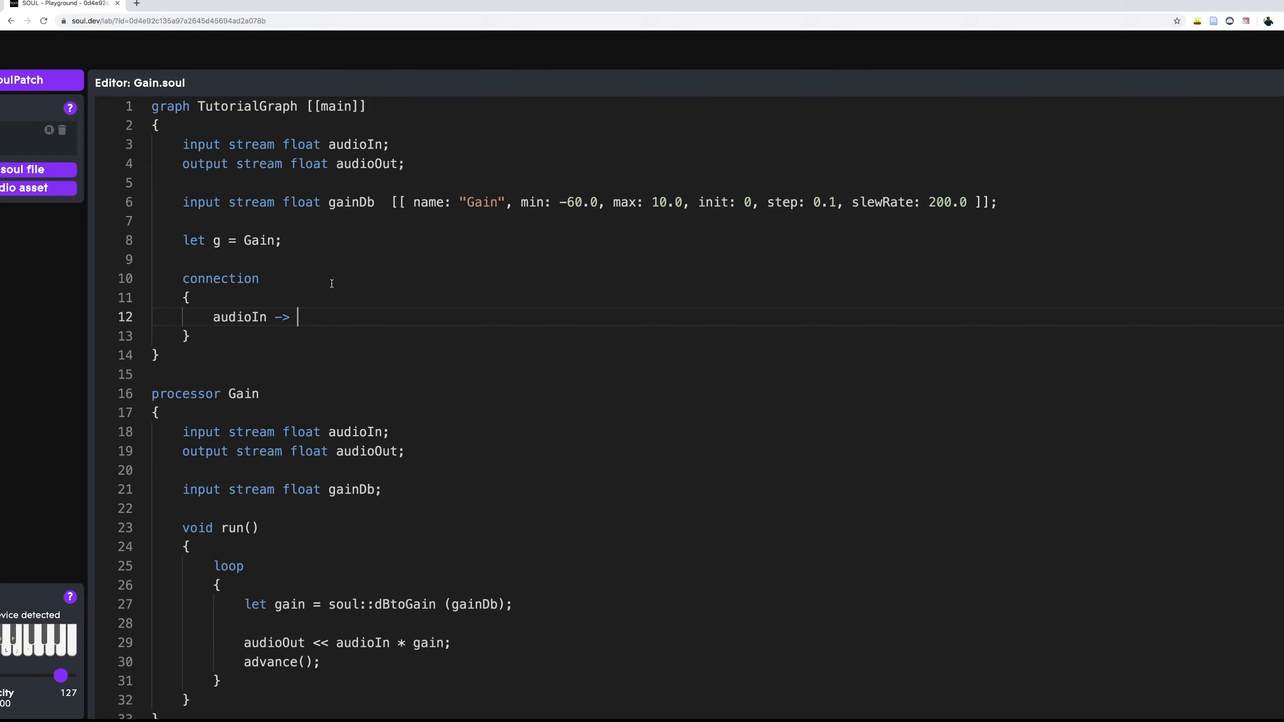
type("g.")
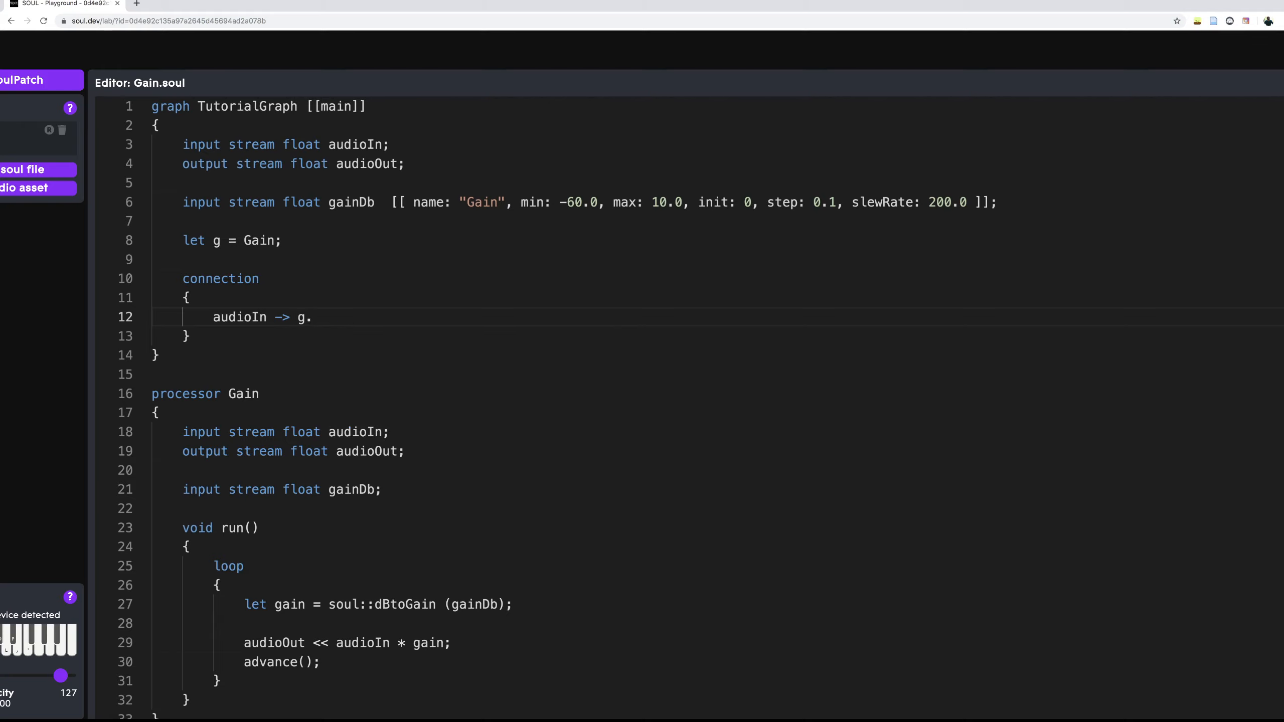
type("audioIn;")
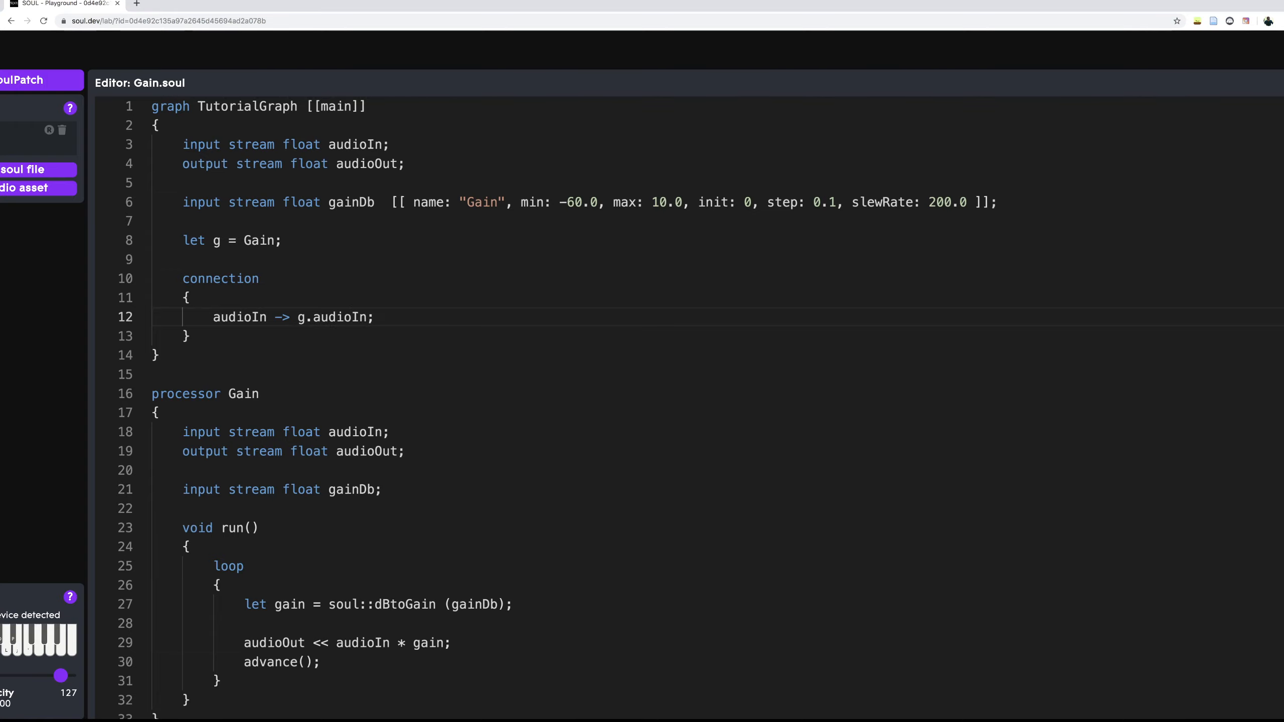
- Add 'g.audioOut -> audioOut;' and a new line below the audio connections
type("g.audioOut ->")
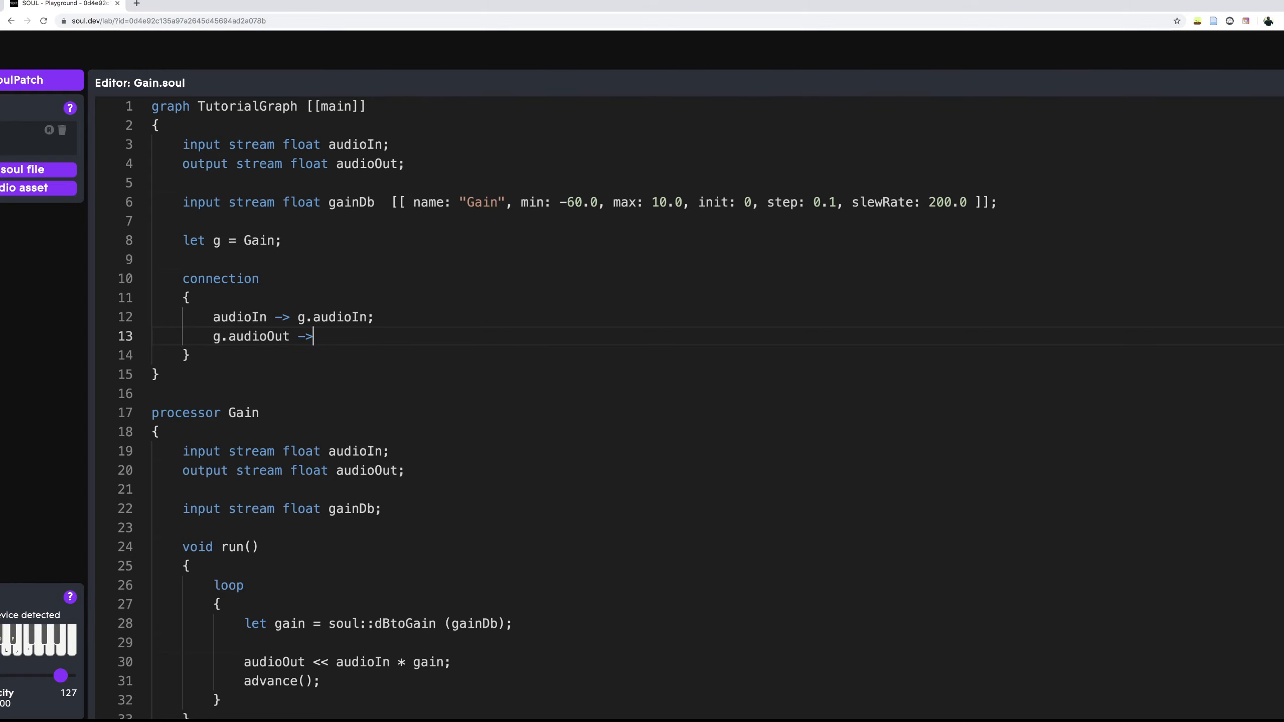
type("audioOut")
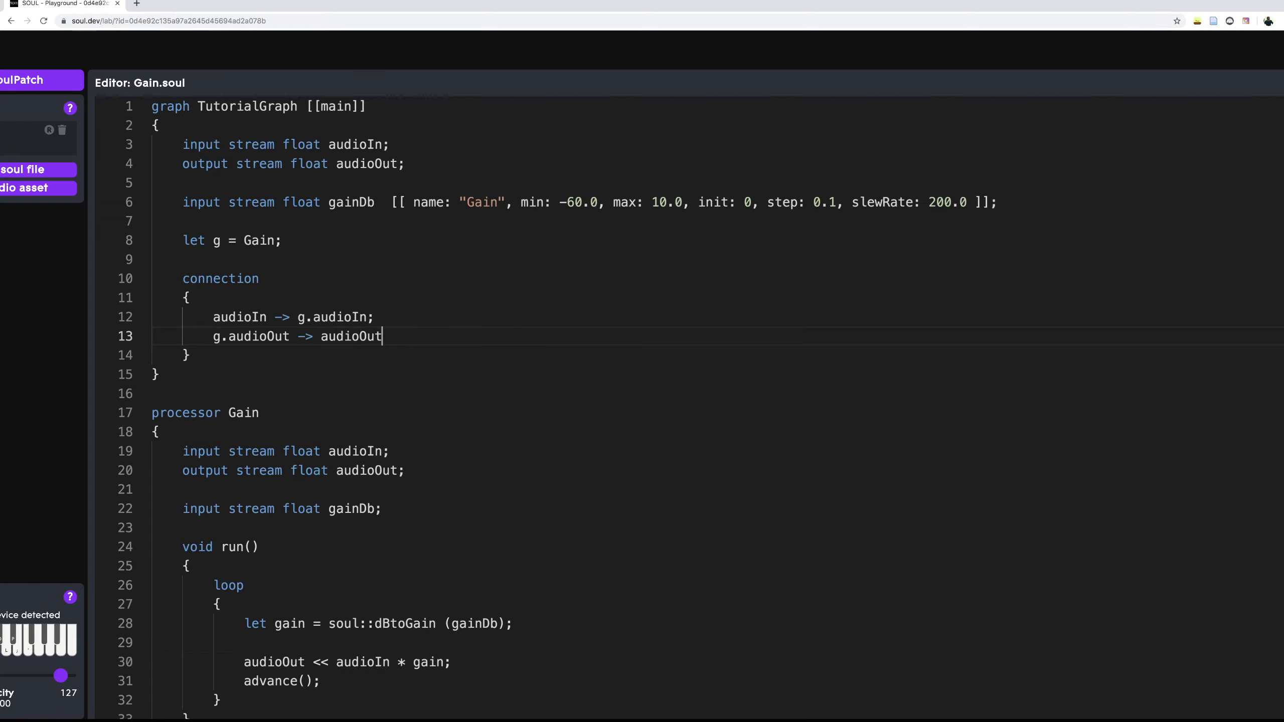
type(";")
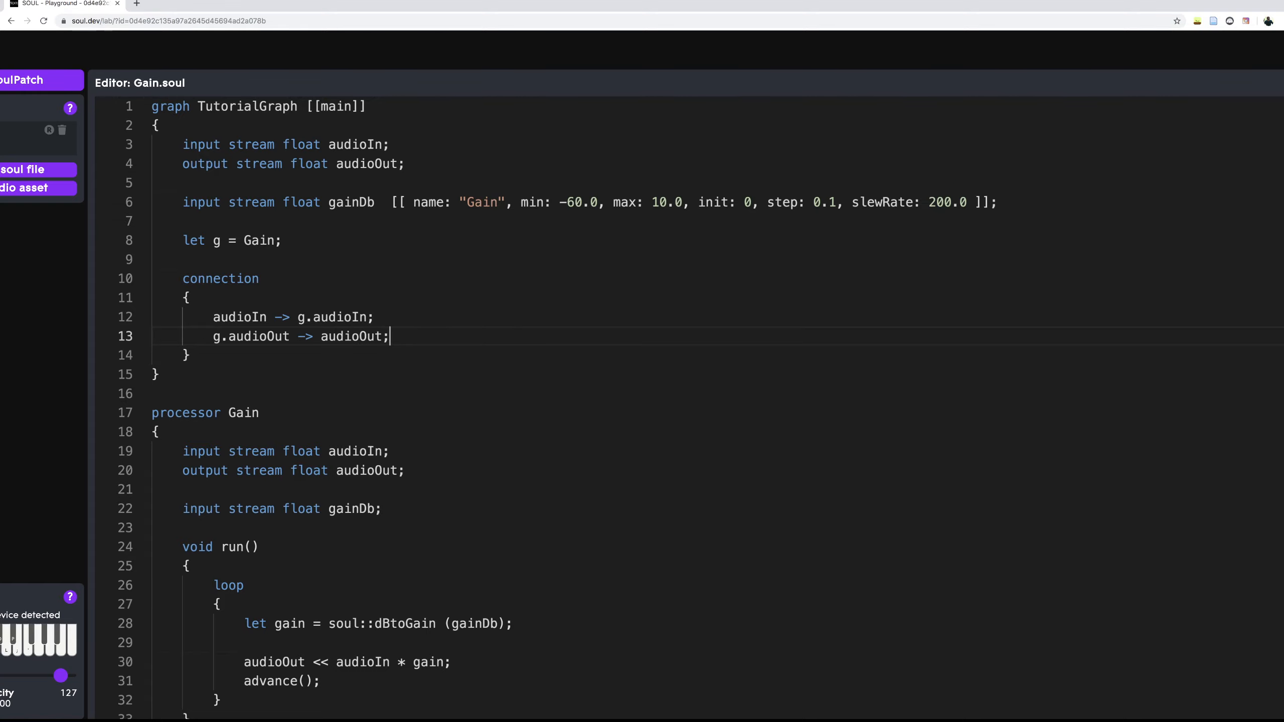
key("Enter")
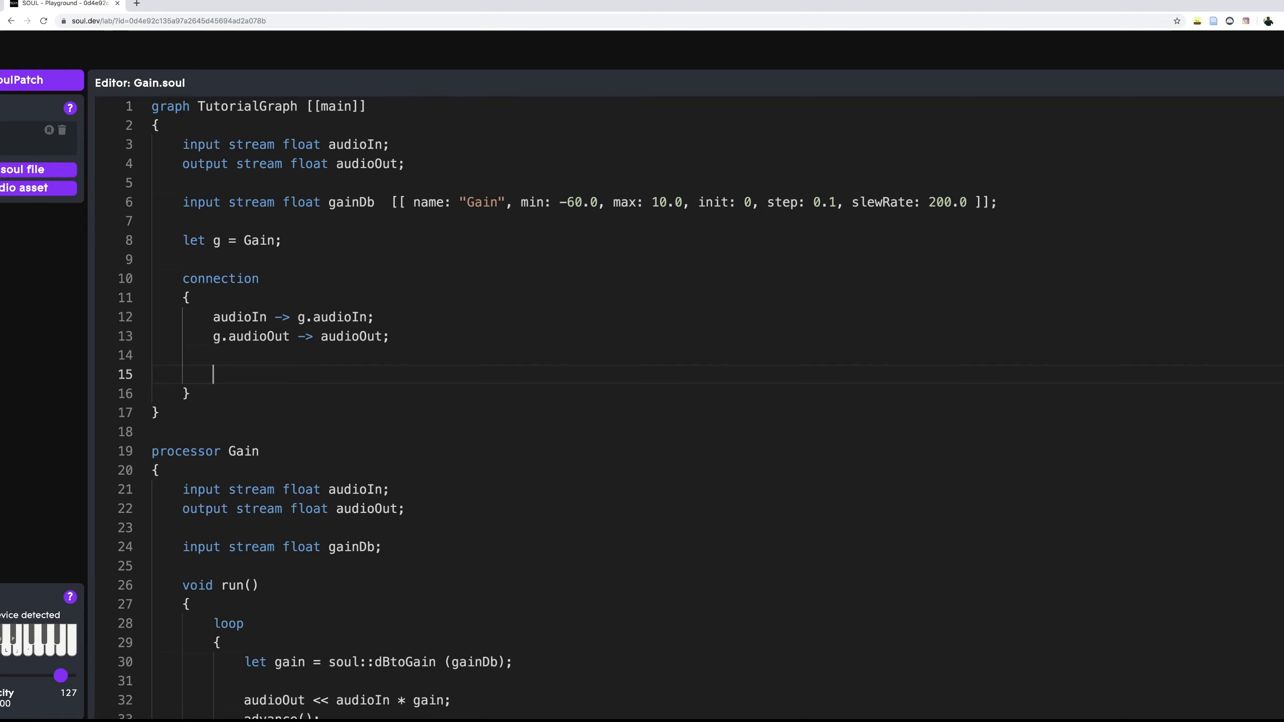
- Add 'gainDb -> g.gainDb;' to the connection block and highlight the uses of g
type("gainDb")
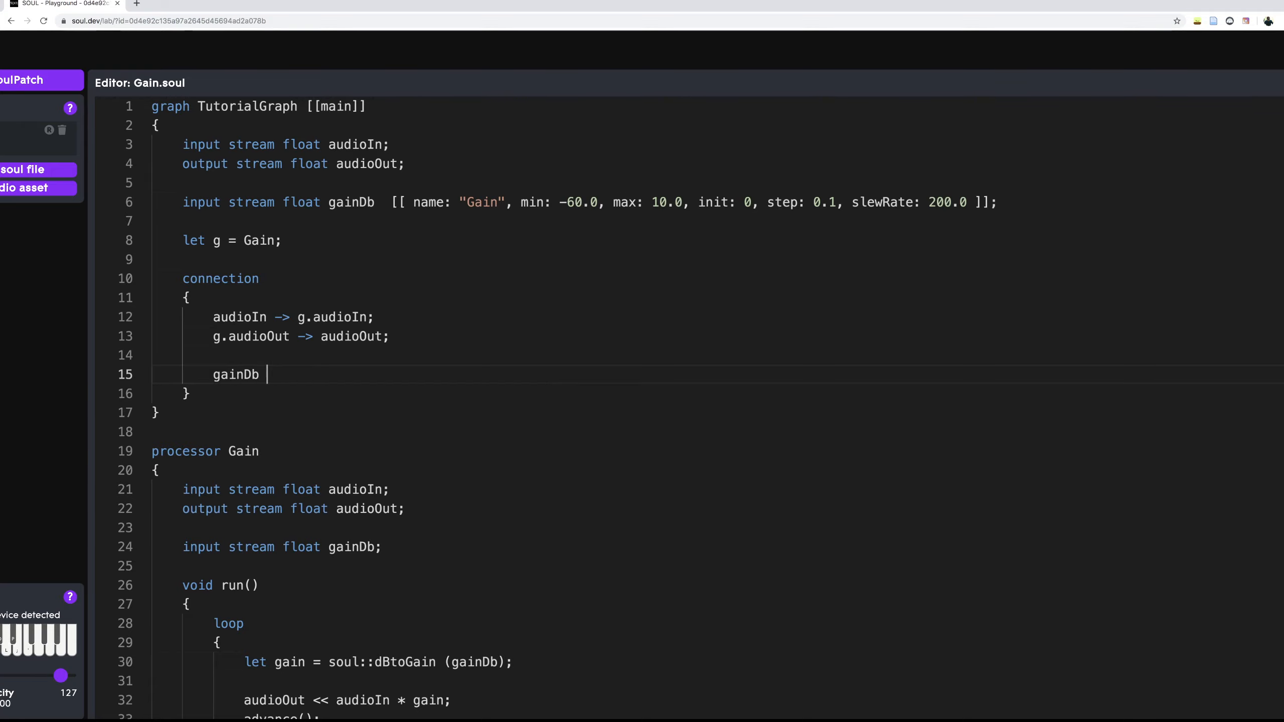
type("->")
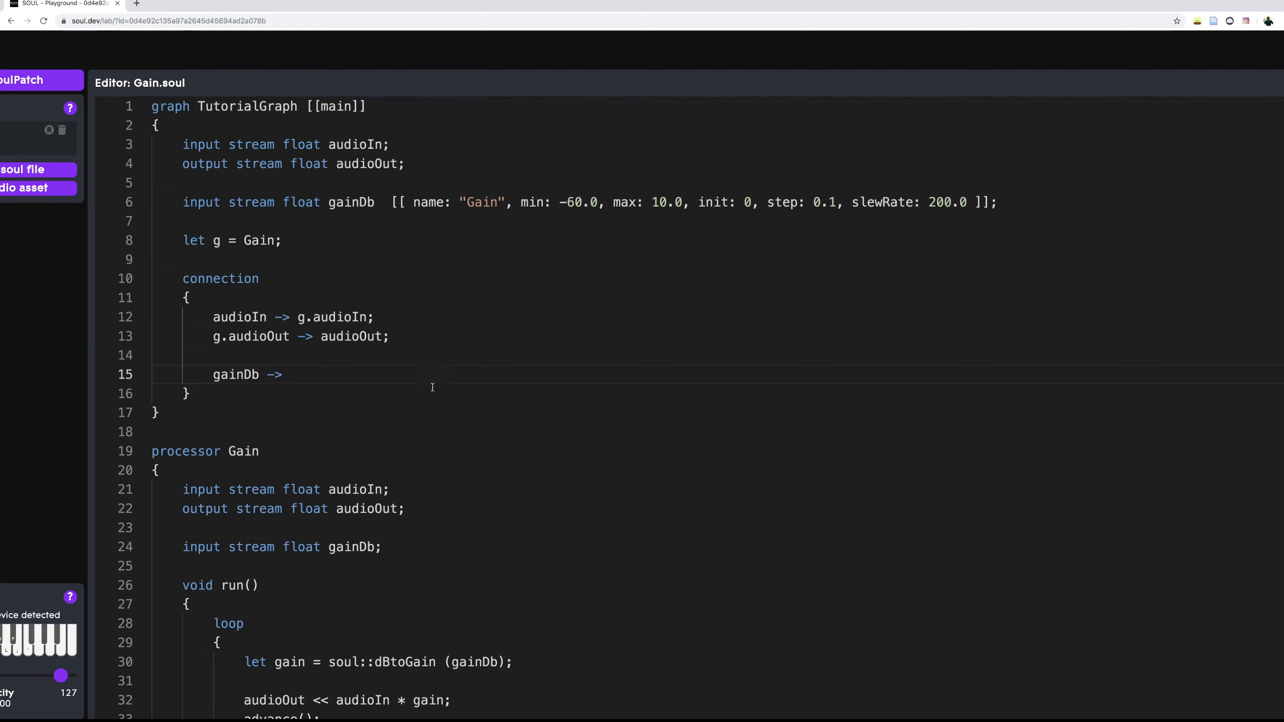
mouse_move(322, 461)
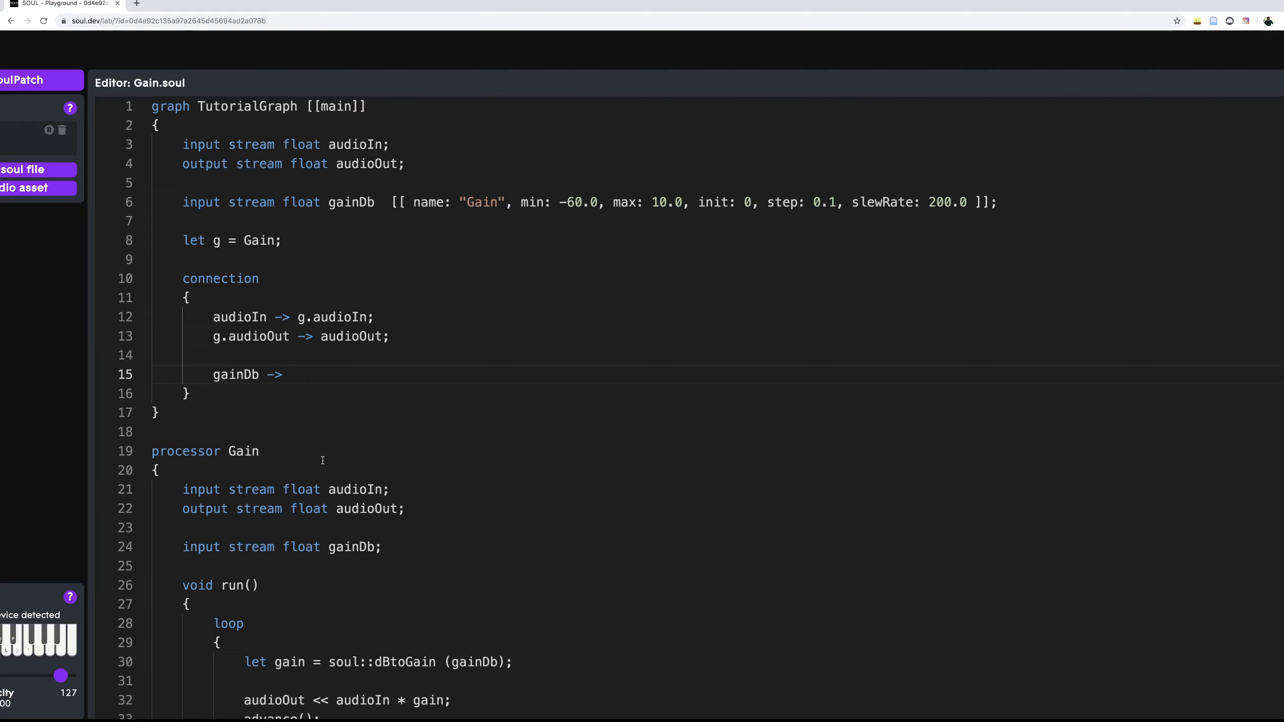
mouse_move(359, 308)
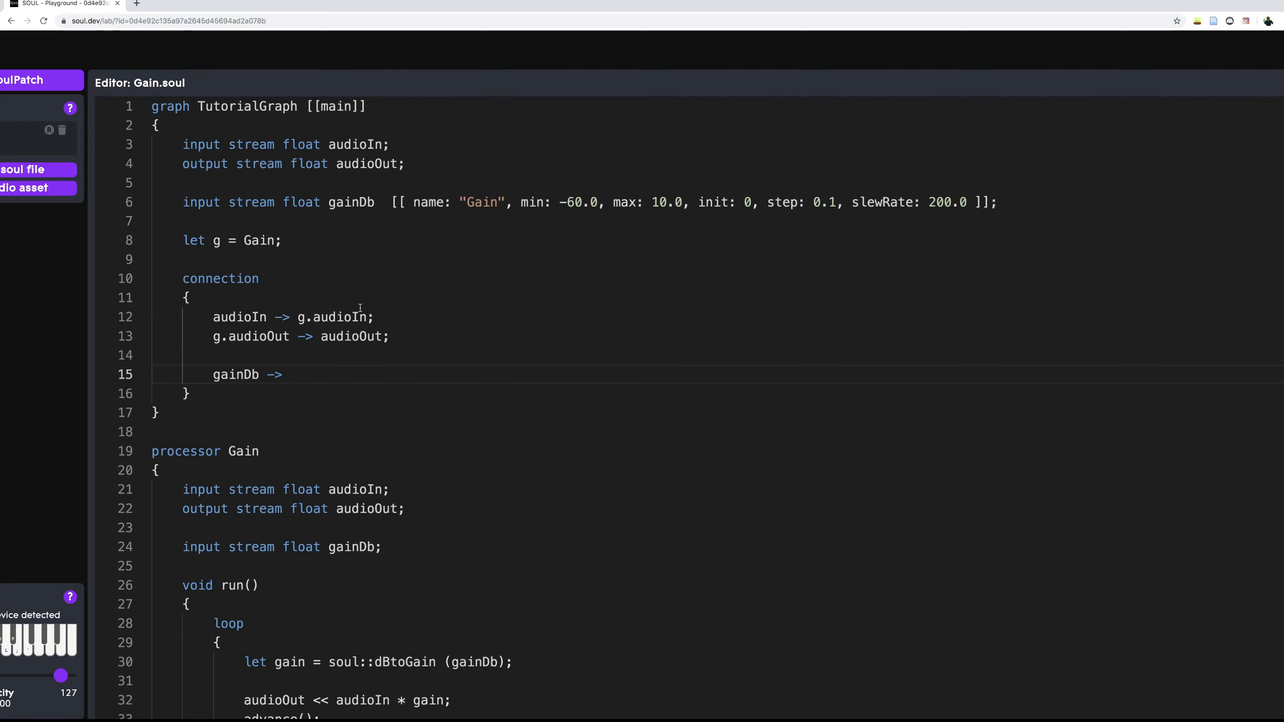
type("g.gainDb;")
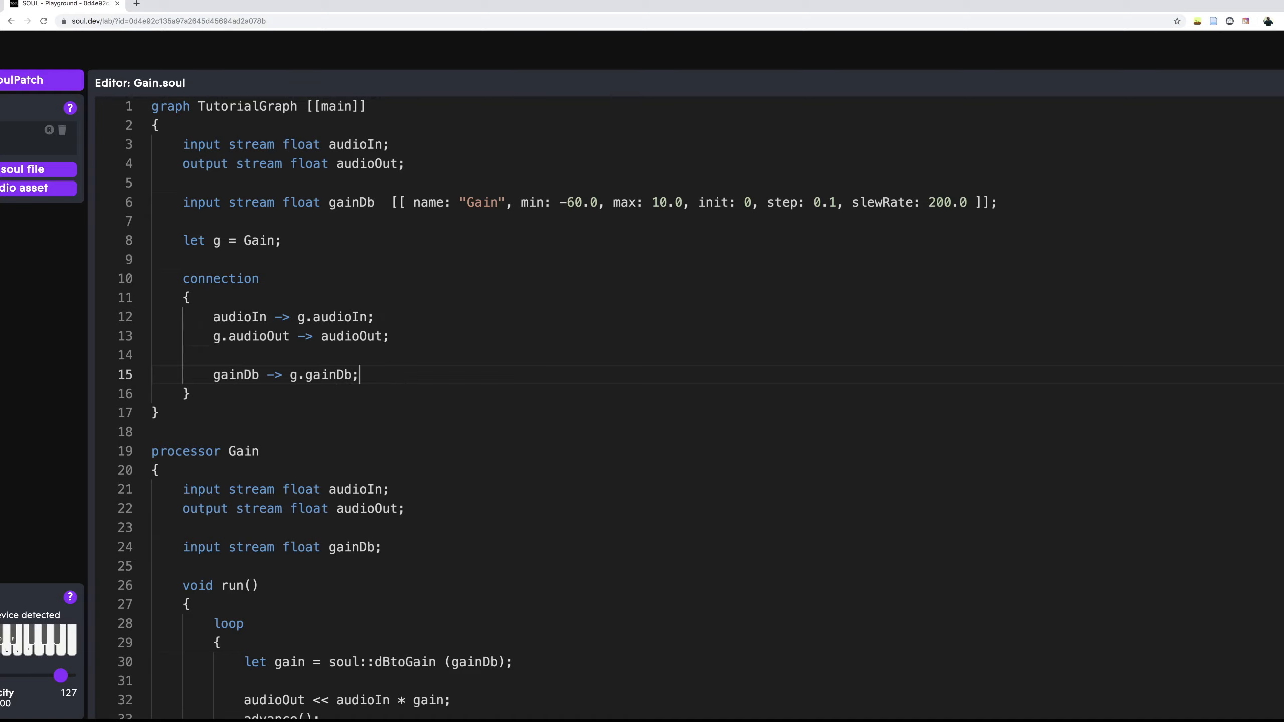
mouse_move(264, 296)
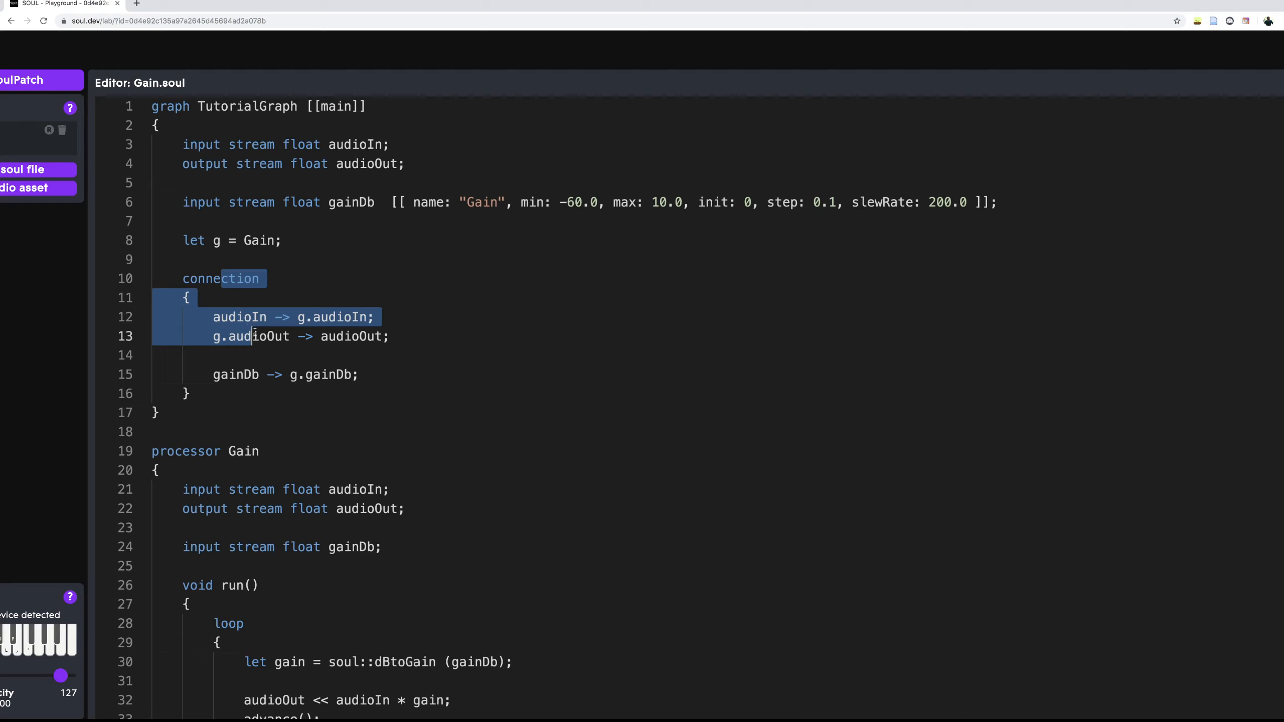
left_click(251, 336)
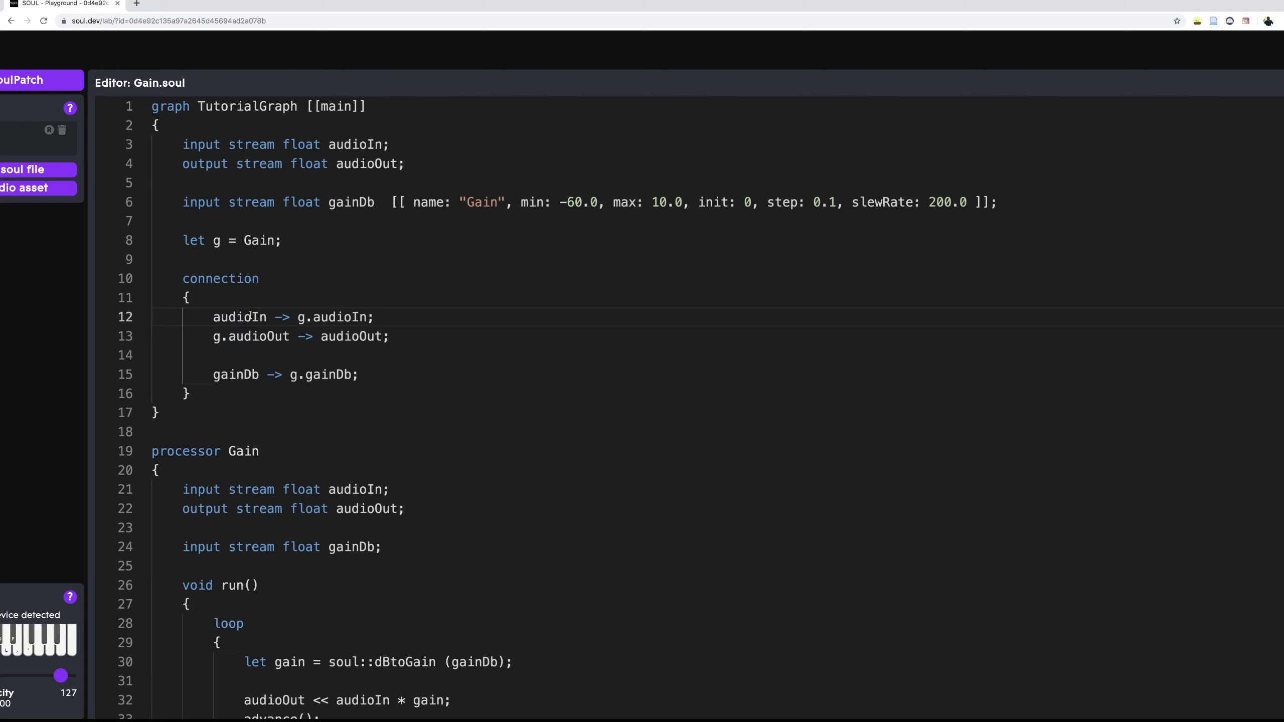
double_click(239, 317)
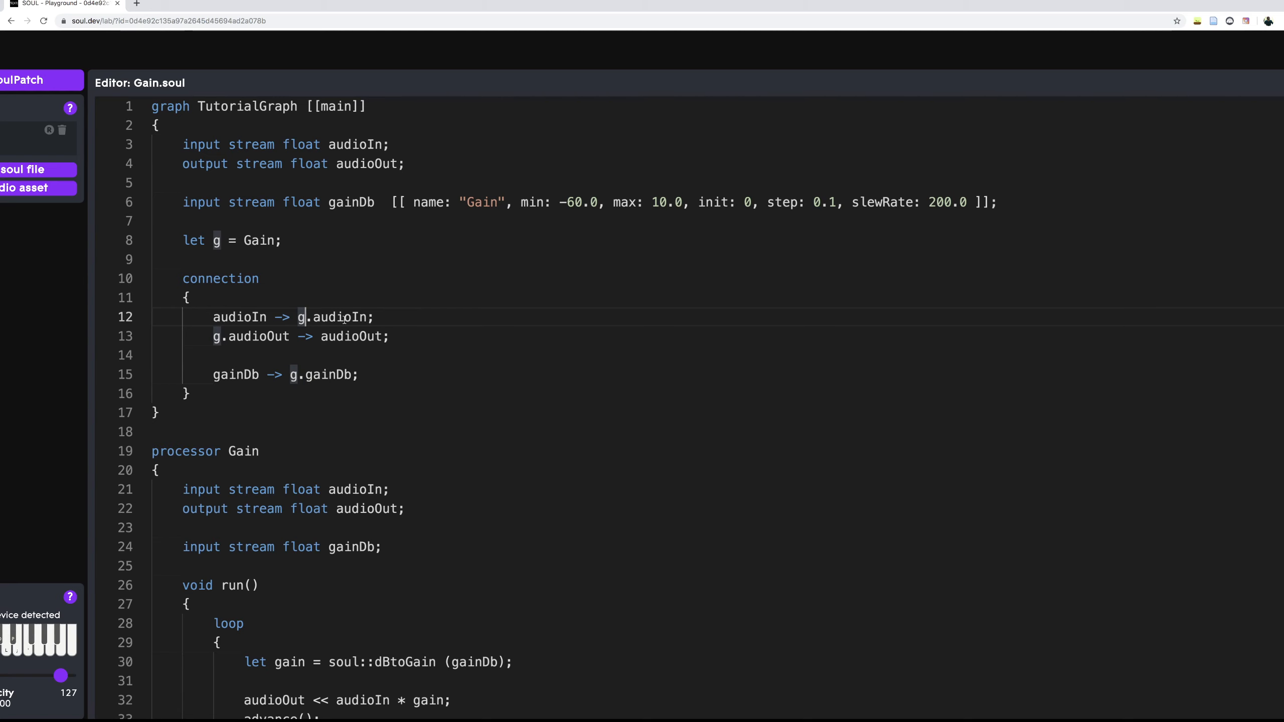
- Compile the patch, play and stop the input sample, then switch to the audio graph view
left_click(1226, 66)
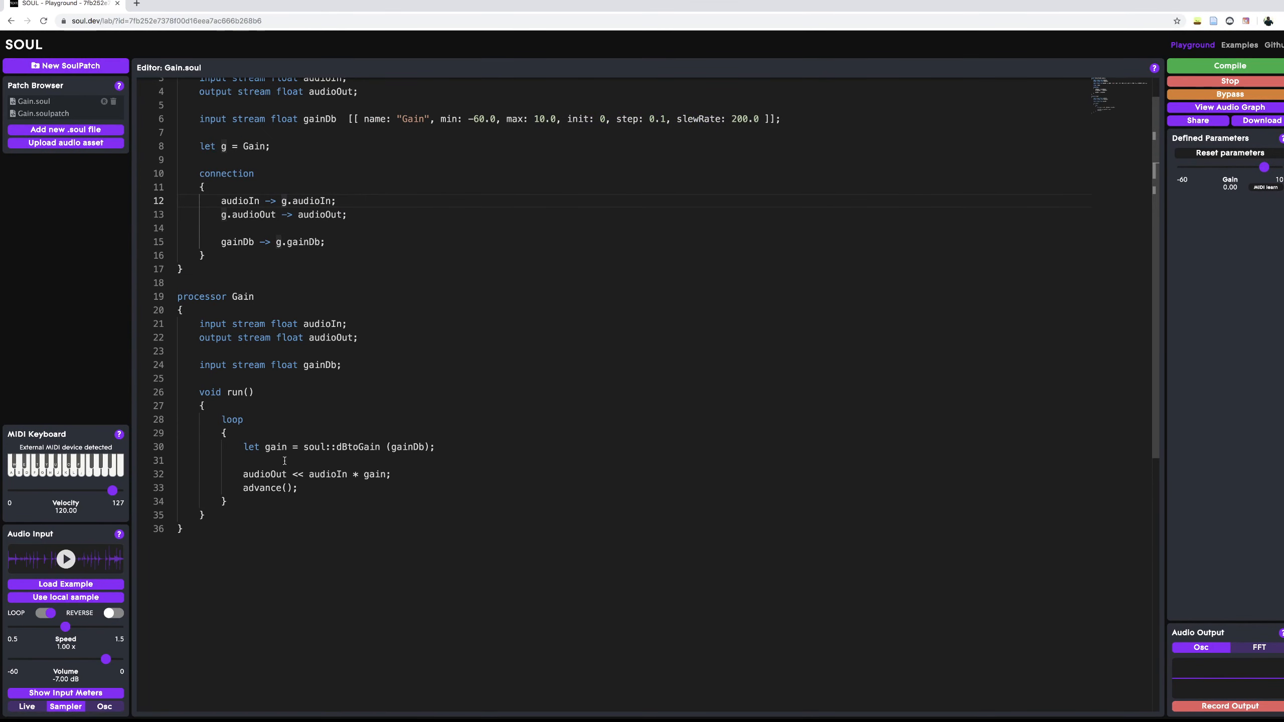
left_click(65, 559)
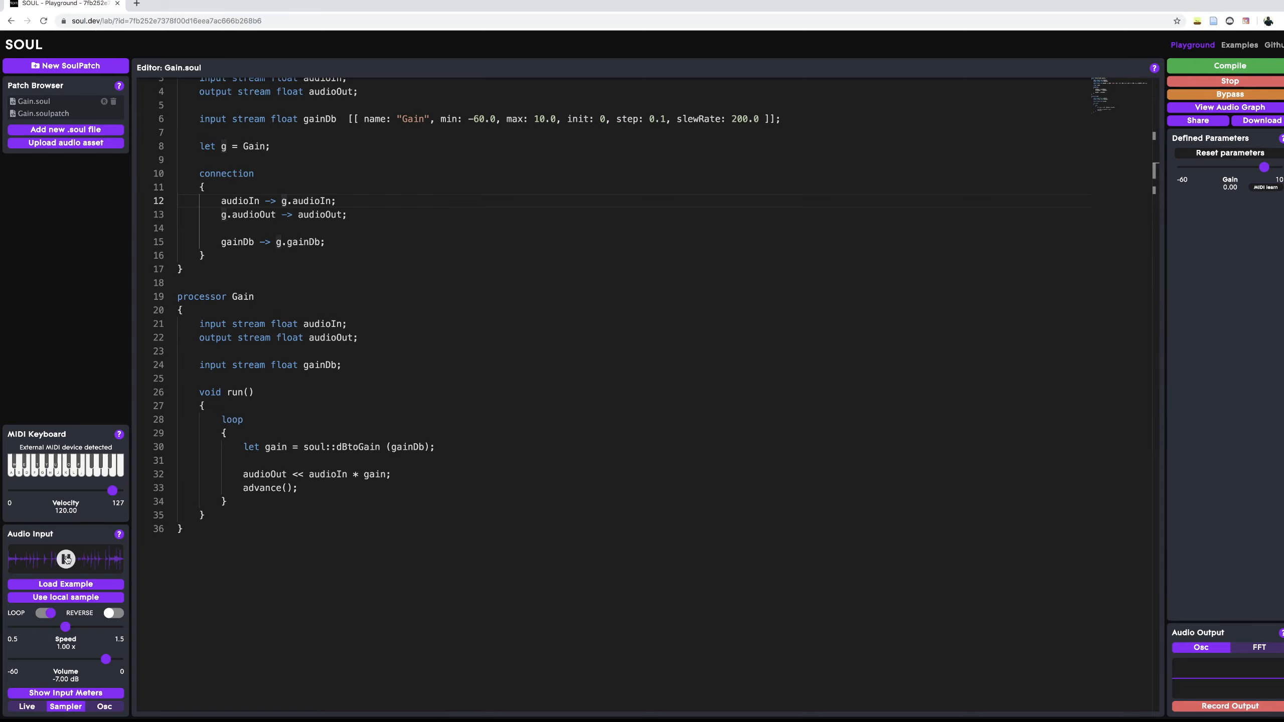
left_click(65, 559)
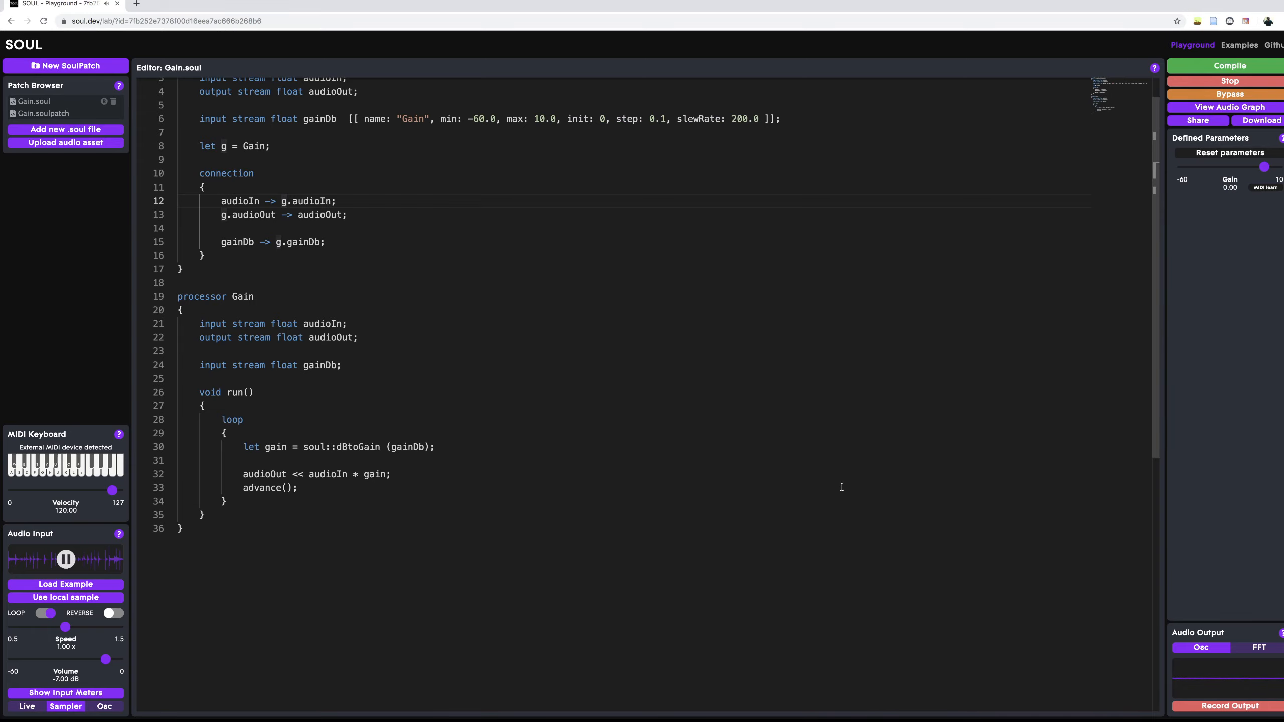
left_click(66, 559)
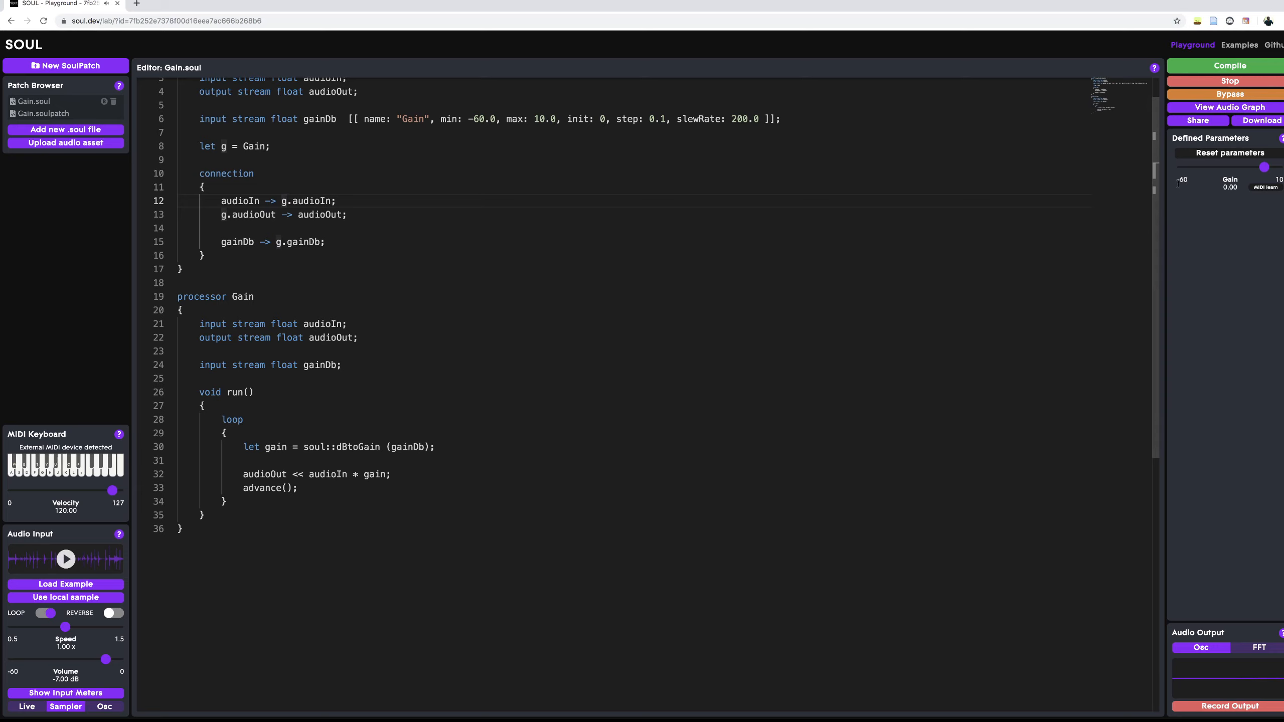
left_click(1229, 108)
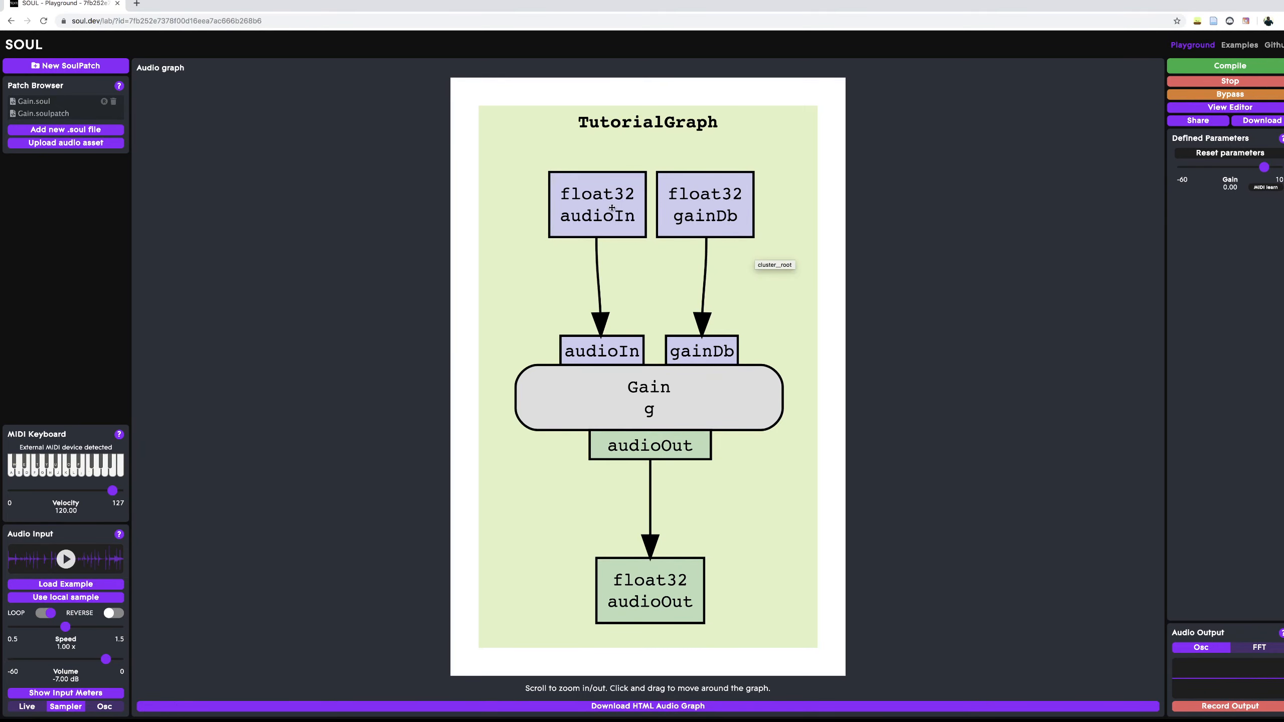
mouse_move(600, 629)
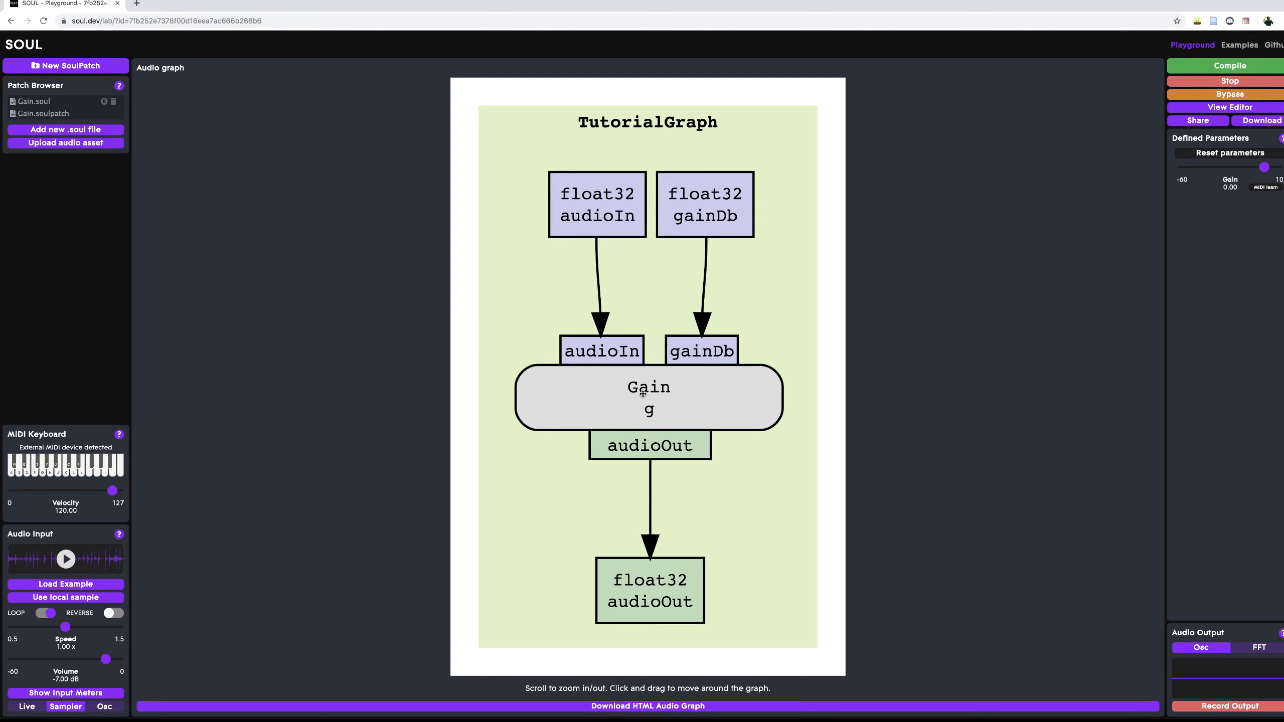
mouse_move(625, 373)
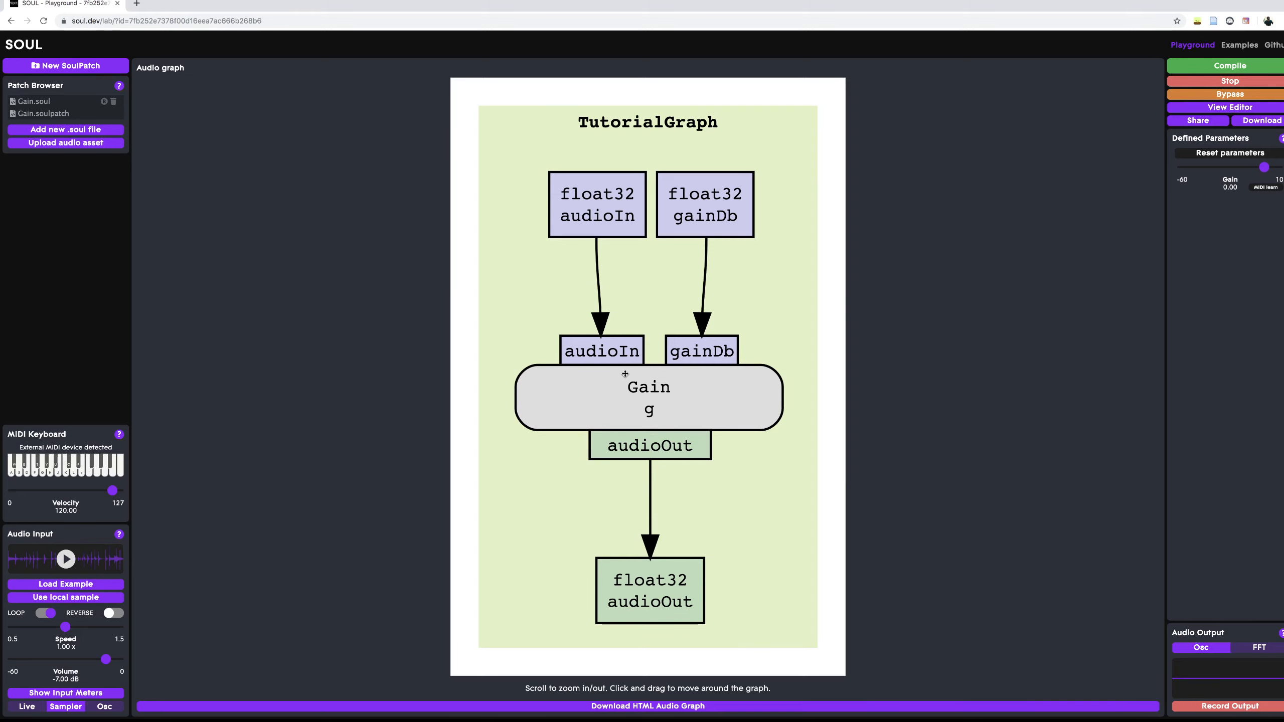
- Return from the audio graph view to the Gain.soul code editor
left_click(1227, 107)
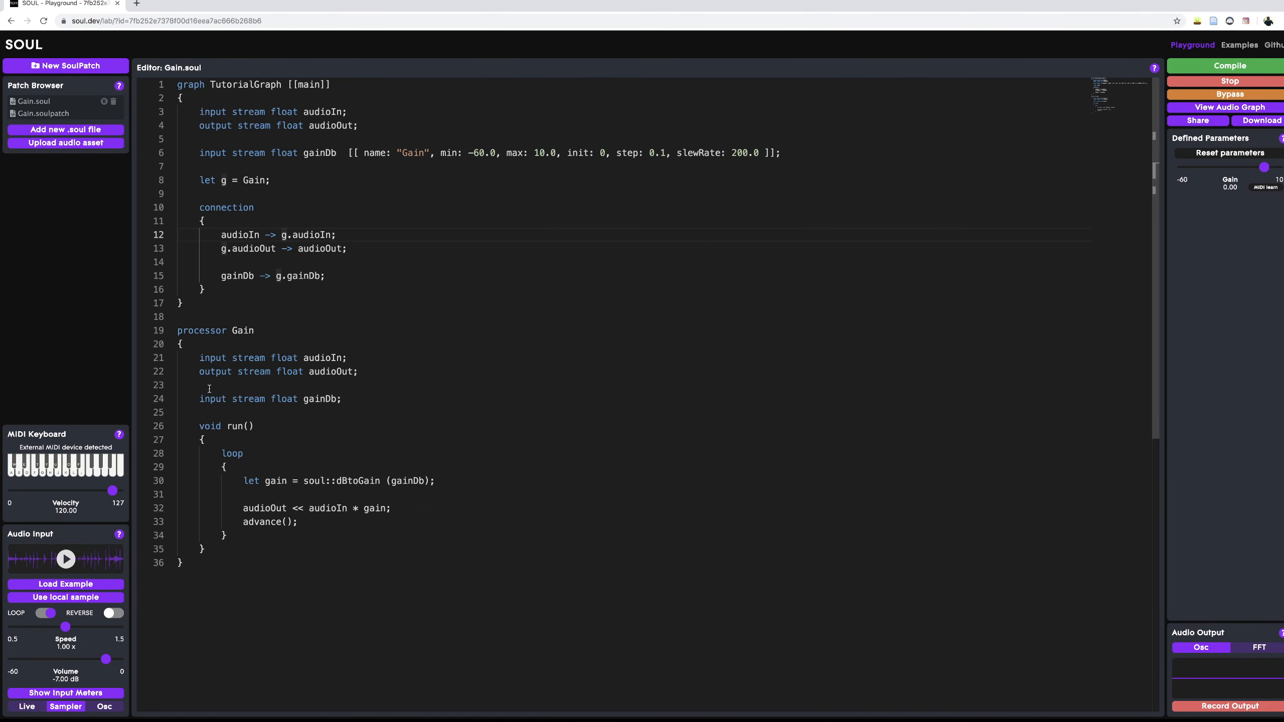